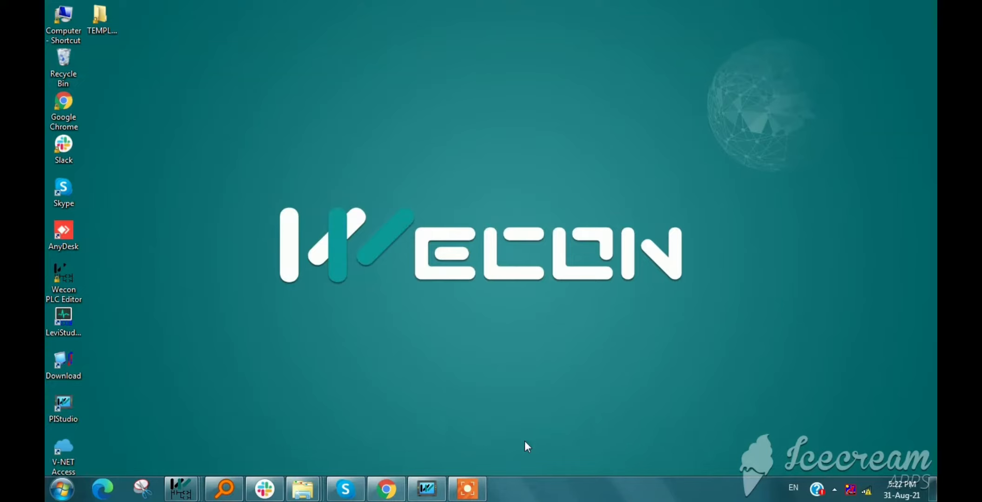
pyautogui.moveTo(456, 260)
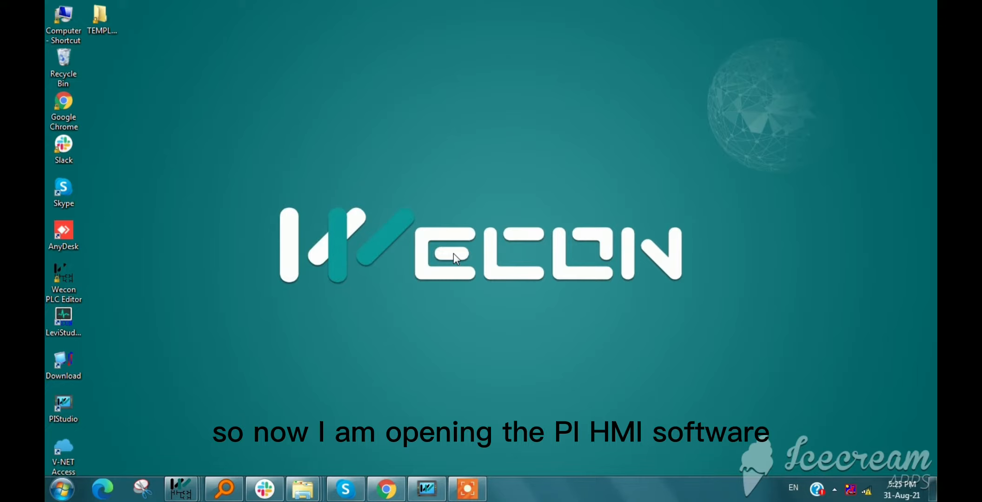
pyautogui.moveTo(446, 428)
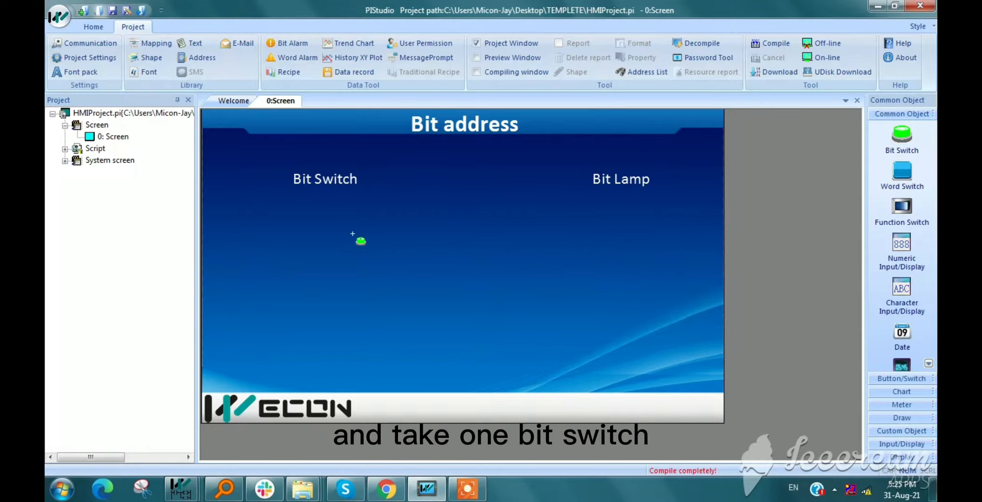
# Draw a bit switch below the Bit Switch label and open its settings.
pyautogui.moveTo(351, 233); pyautogui.dragTo(368, 270)
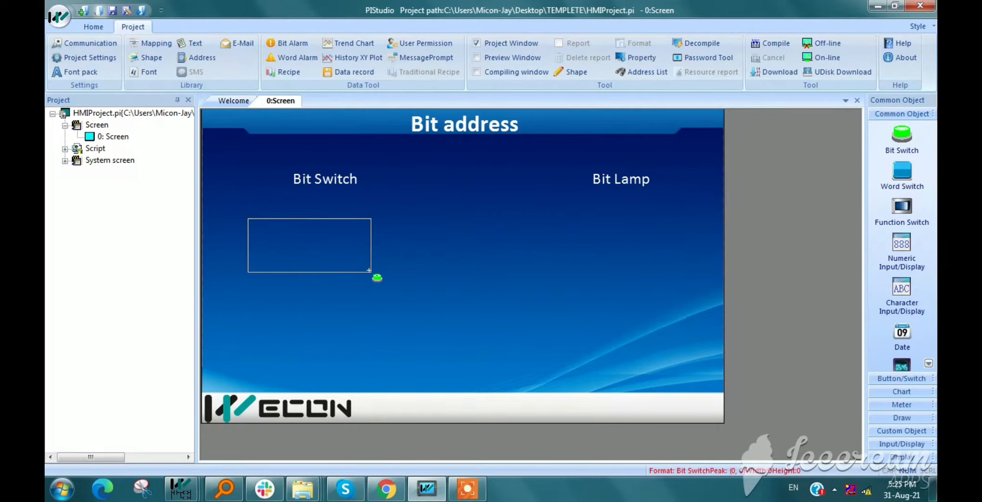
pyautogui.click(309, 245)
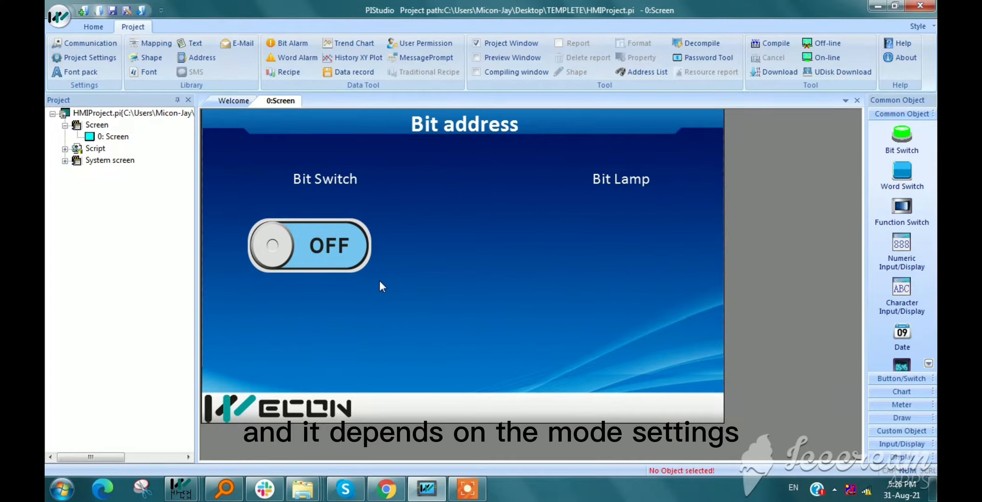
pyautogui.doubleClick(308, 245)
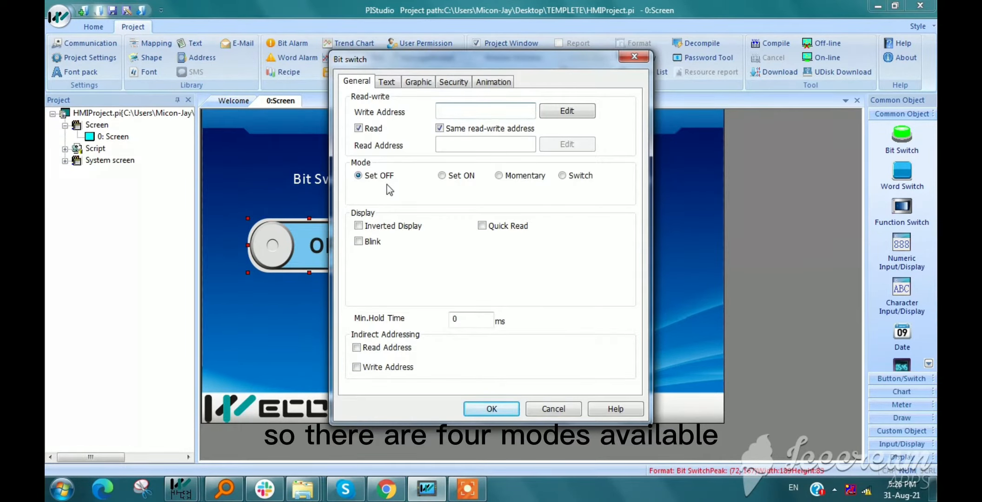
pyautogui.moveTo(400, 190)
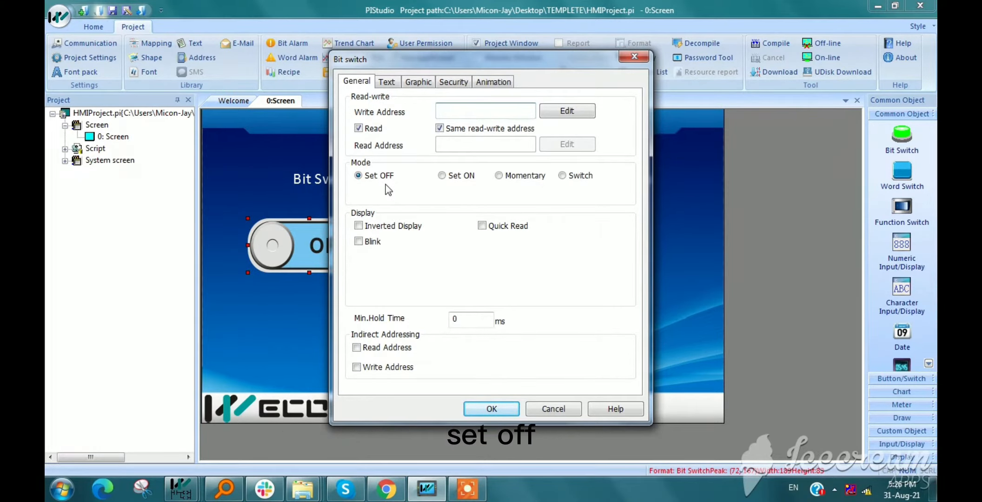
# Try the Set ON and Switch modes in the Bit switch dialog.
pyautogui.click(442, 175)
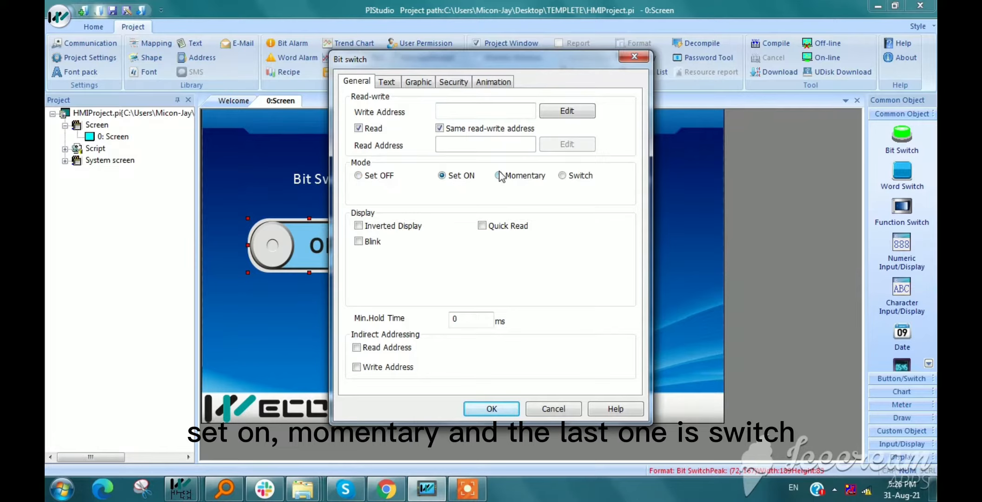
pyautogui.click(561, 175)
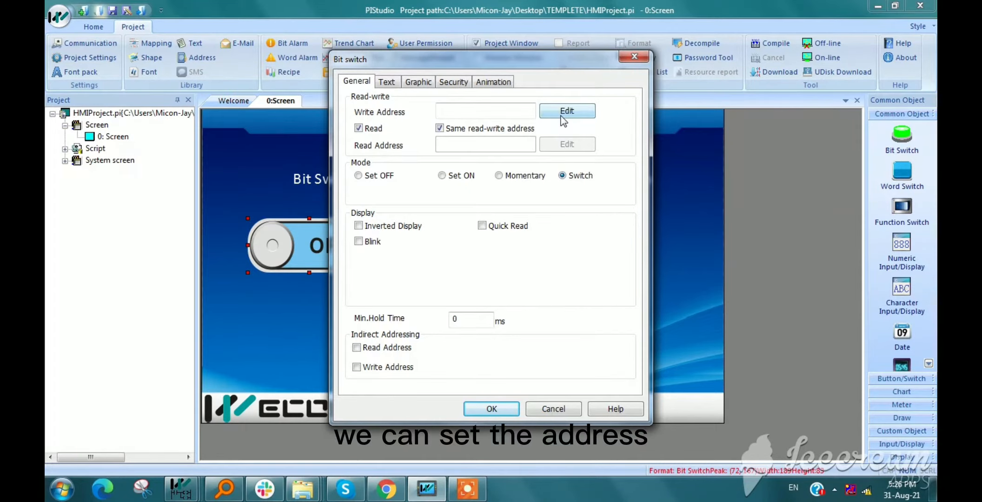
pyautogui.click(566, 110)
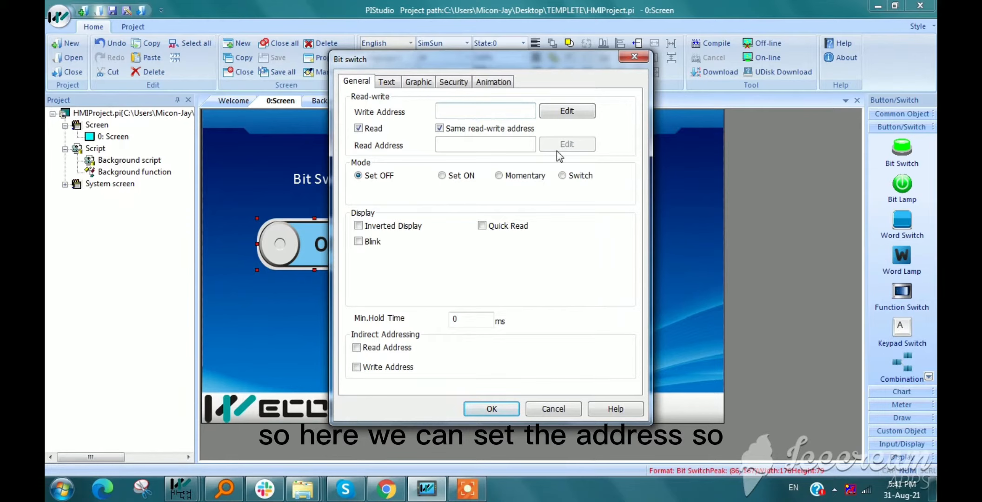
# Give the bit switch HMI local address HDX100.0 in Set ON mode and apply.
pyautogui.click(566, 111)
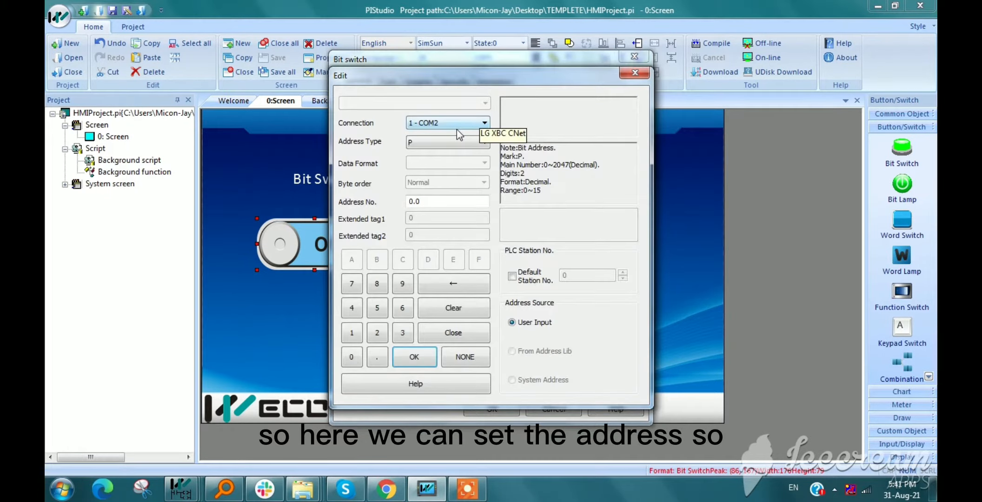
pyautogui.click(447, 123)
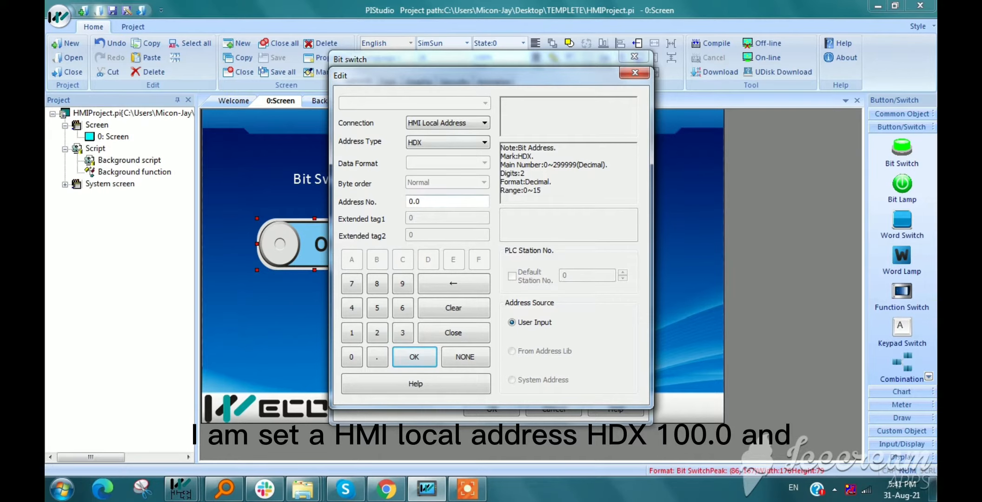
pyautogui.write('100.0')
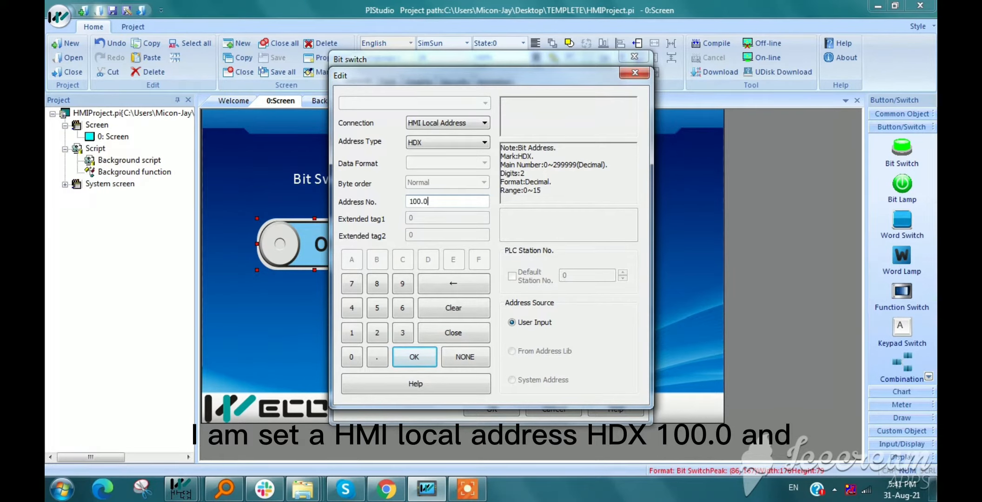
pyautogui.click(413, 357)
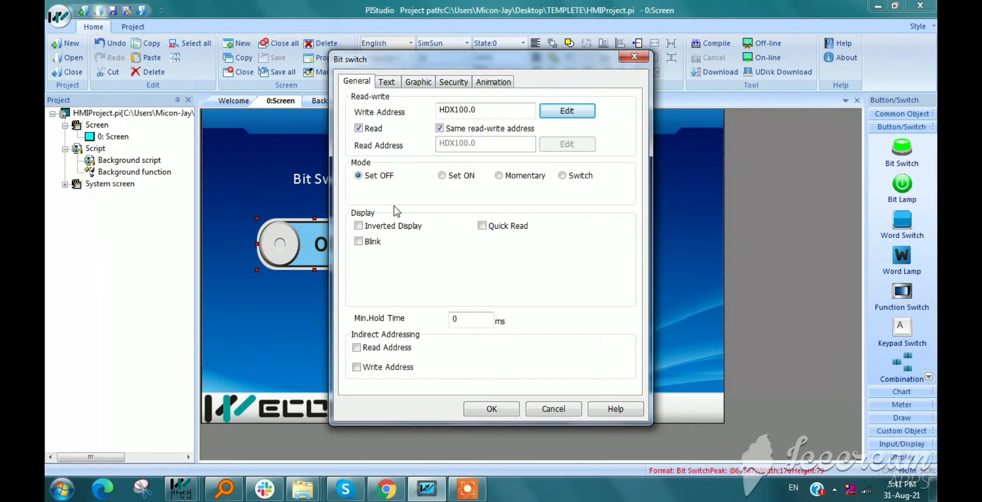
pyautogui.click(442, 175)
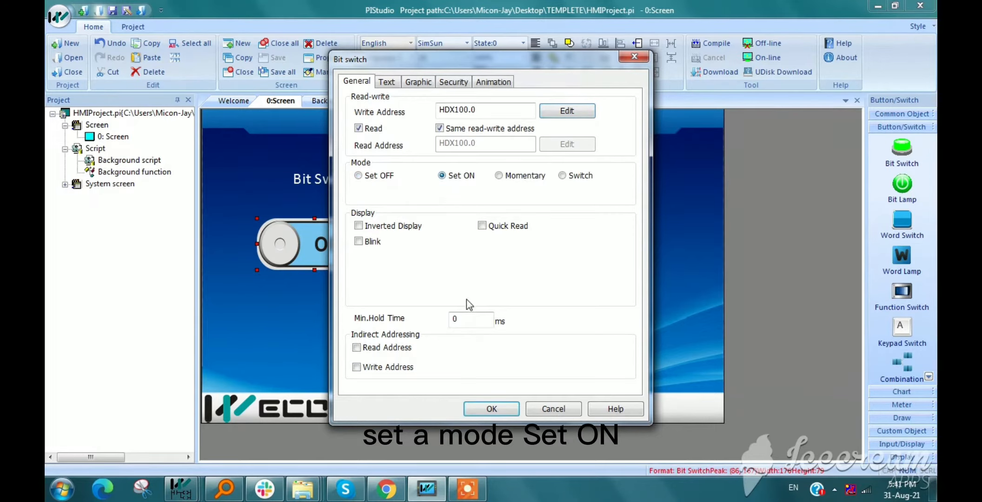
pyautogui.click(491, 409)
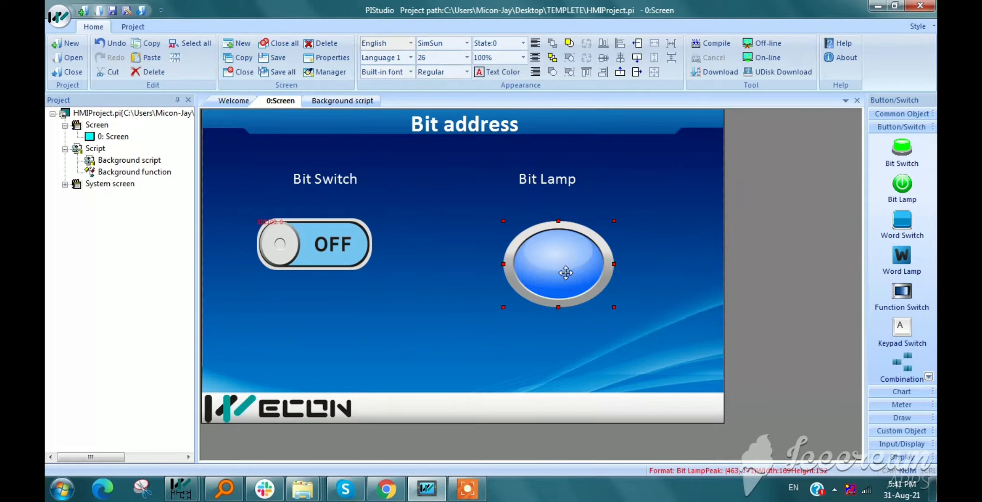
# Set the bit lamp's address to HDX 100 and confirm the switch dialog.
pyautogui.doubleClick(557, 263)
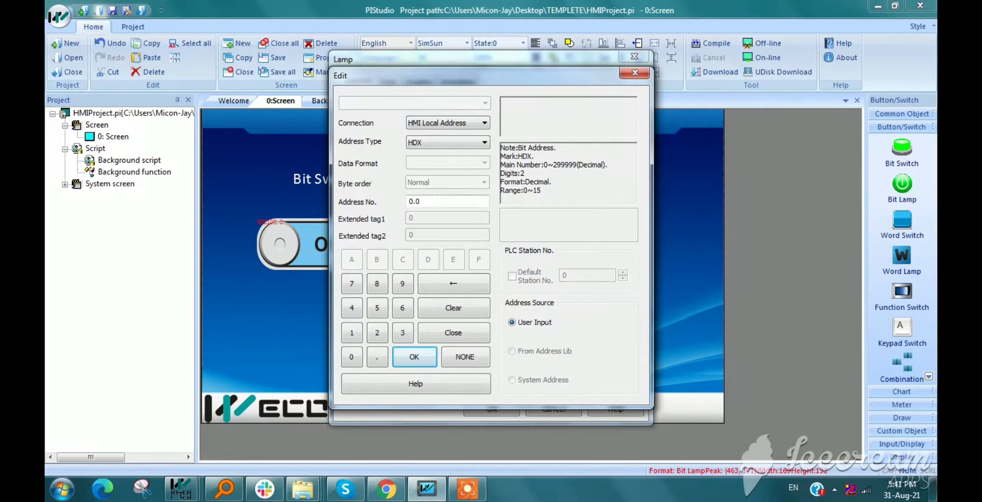
pyautogui.write('100')
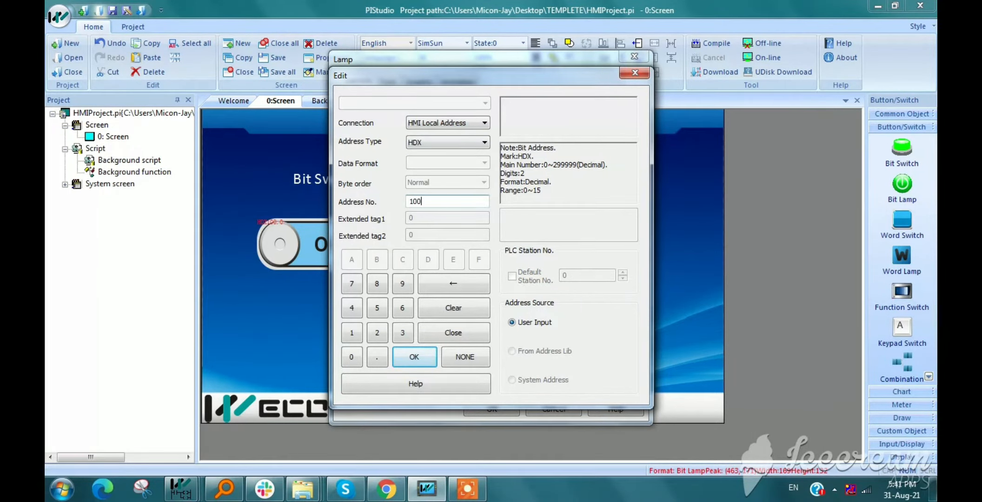
pyautogui.click(414, 357)
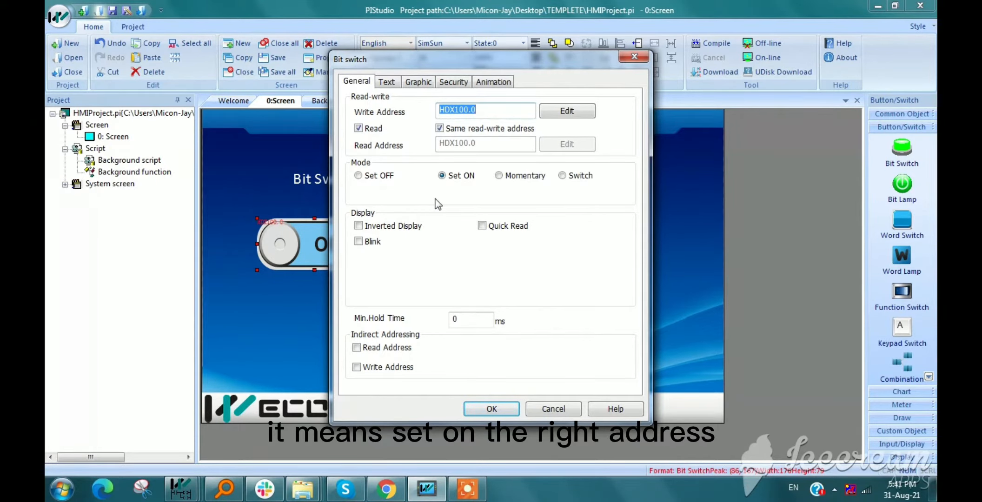
pyautogui.click(490, 409)
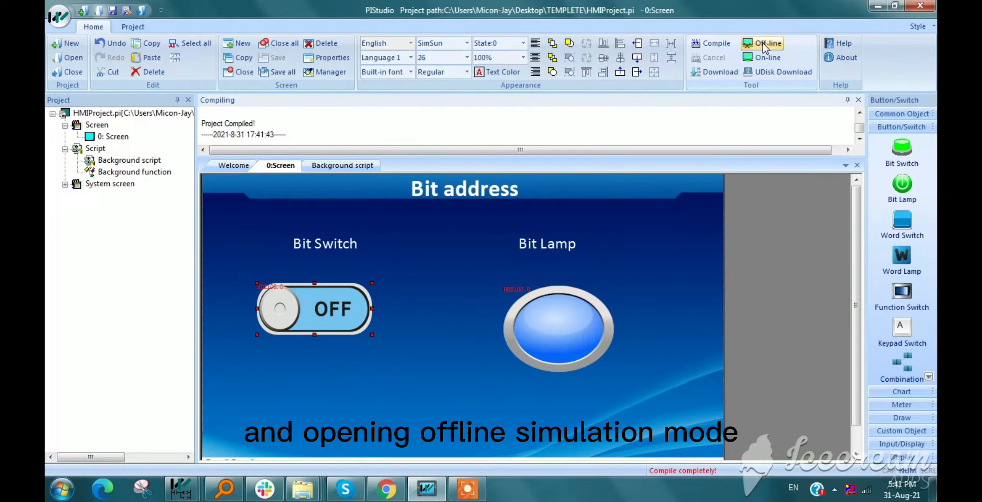
pyautogui.click(767, 44)
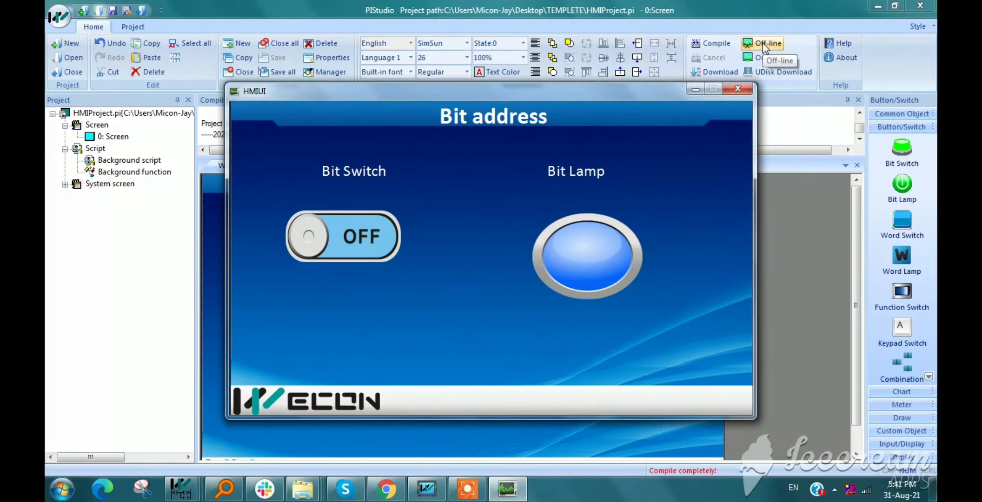
pyautogui.click(343, 237)
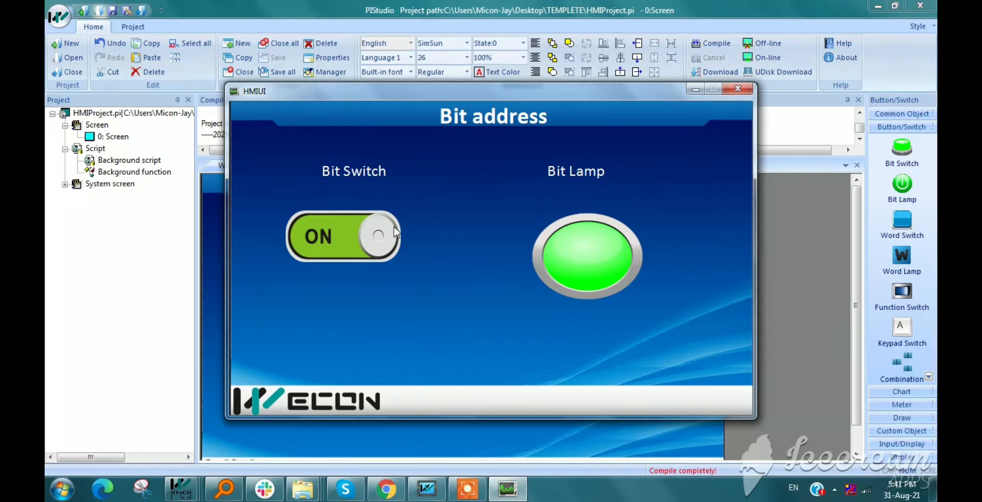
pyautogui.moveTo(556, 269)
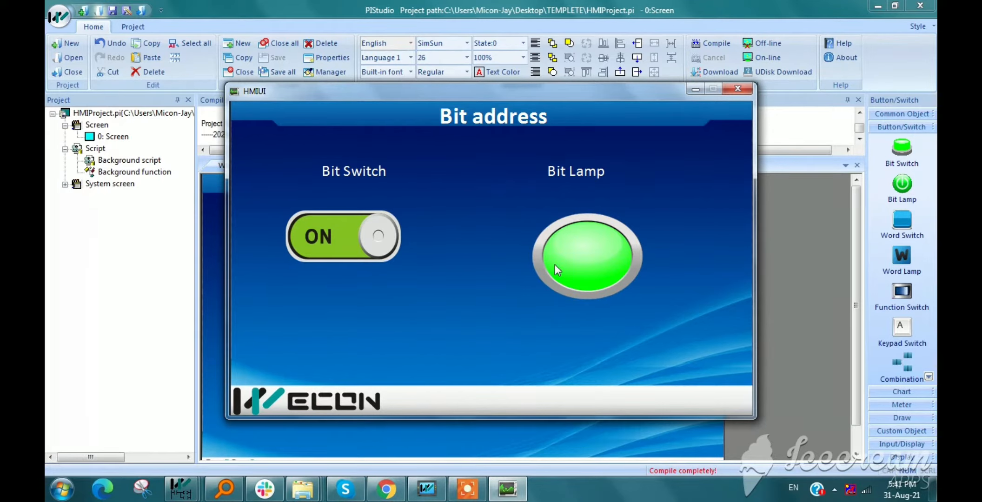
pyautogui.moveTo(278, 296)
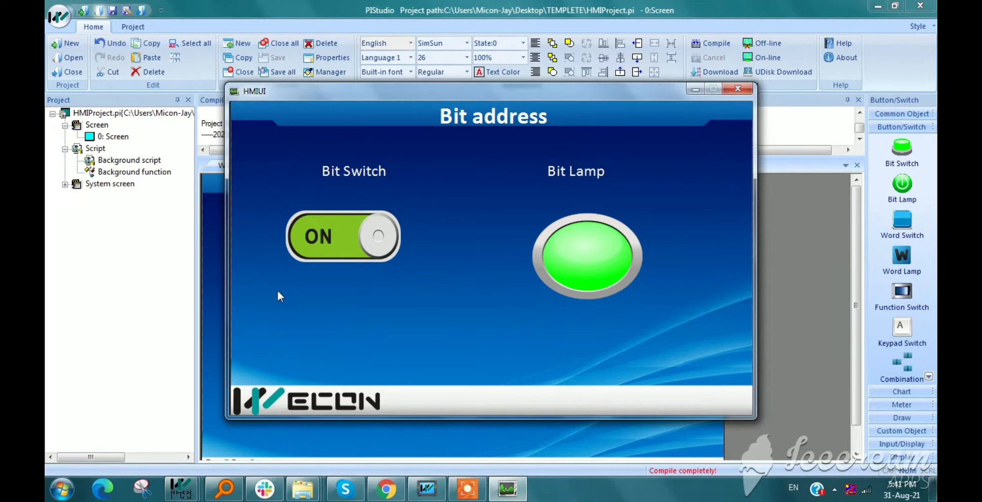
pyautogui.moveTo(320, 249)
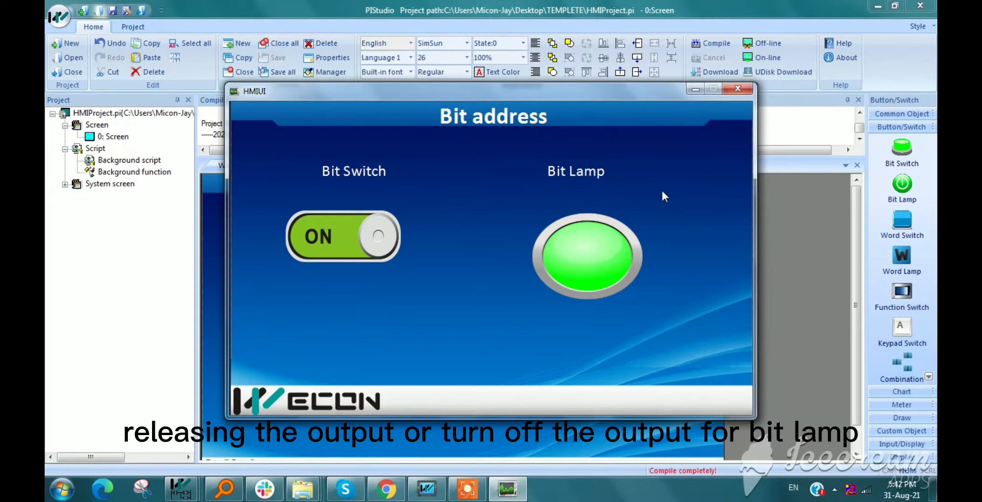
pyautogui.click(738, 89)
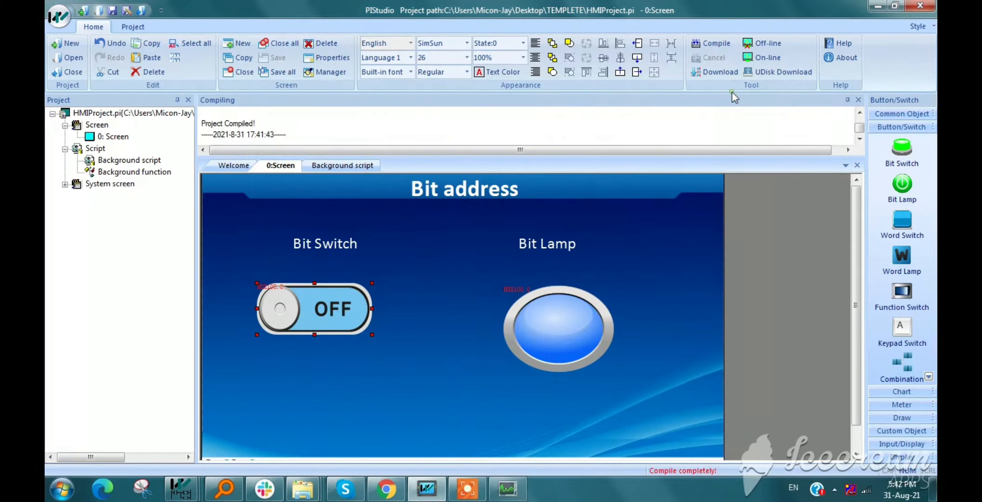
# Switch the lower bit switch to Set OFF mode and confirm.
pyautogui.doubleClick(313, 310)
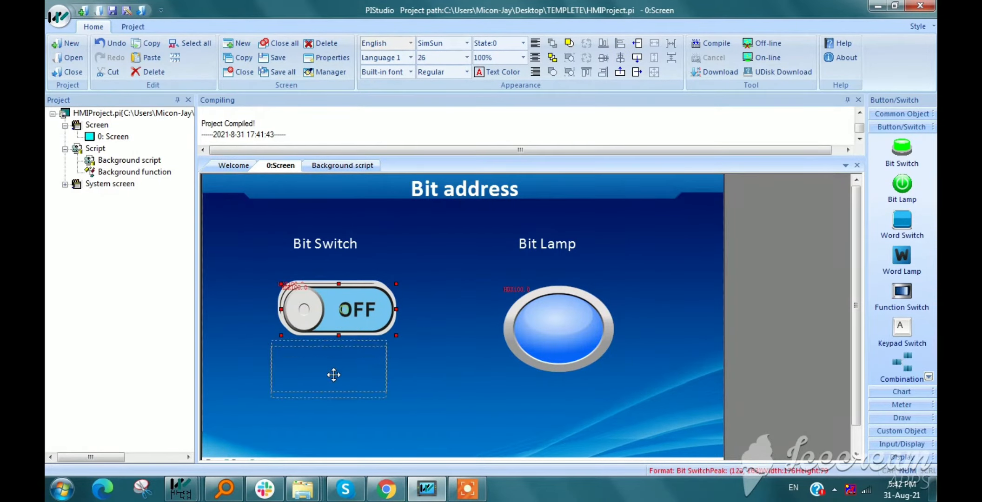
pyautogui.doubleClick(337, 308)
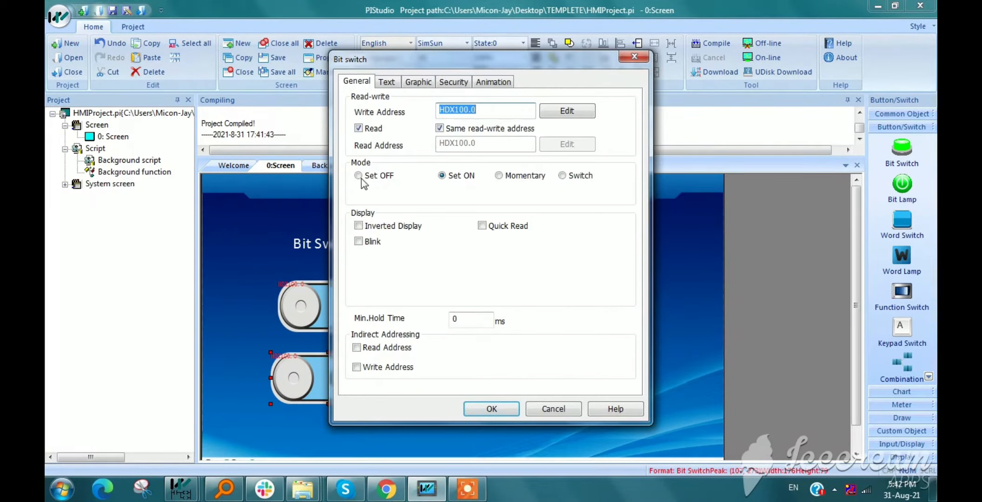
pyautogui.click(358, 175)
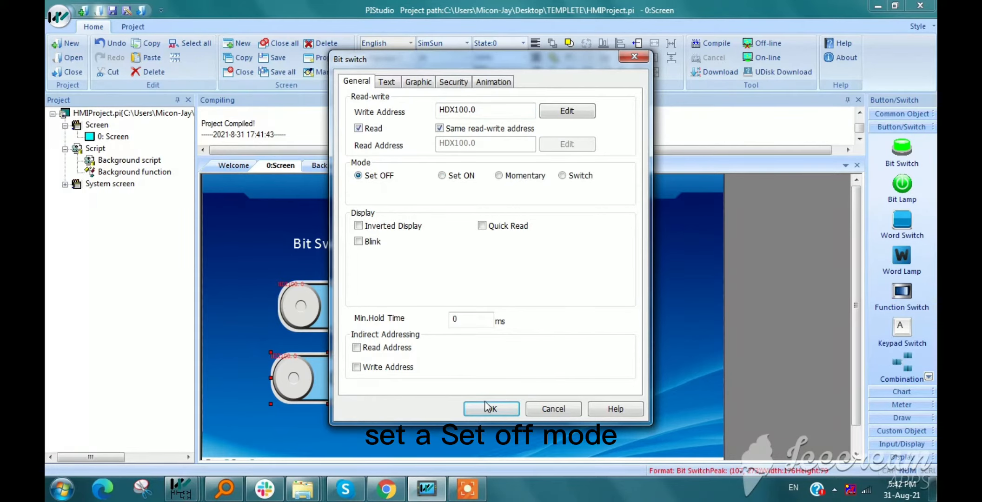
pyautogui.click(491, 409)
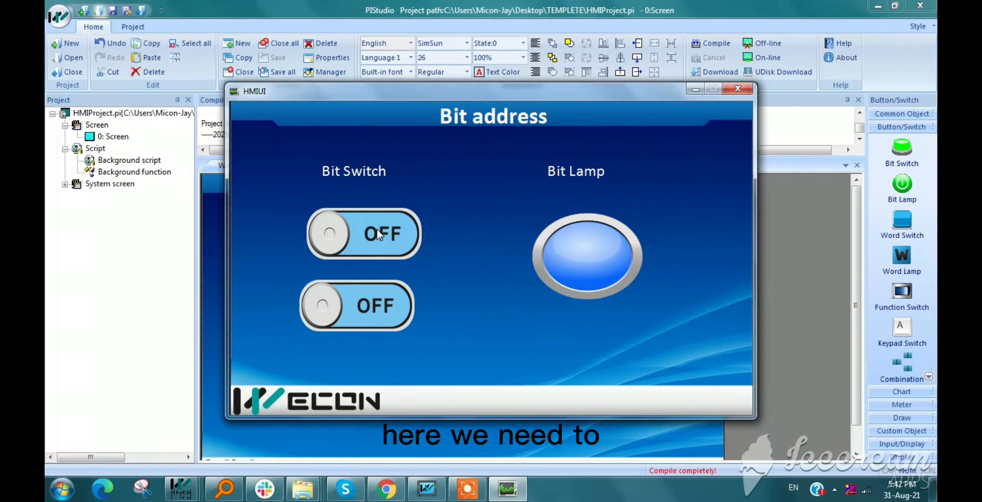
# In simulation, light the lamp with the Set ON switch, then clear it with Set OFF.
pyautogui.click(364, 233)
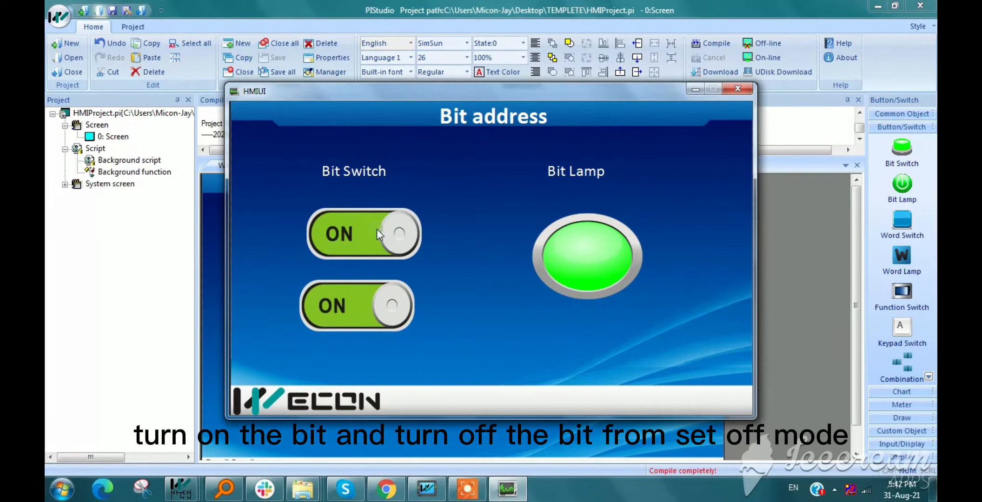
pyautogui.moveTo(351, 306)
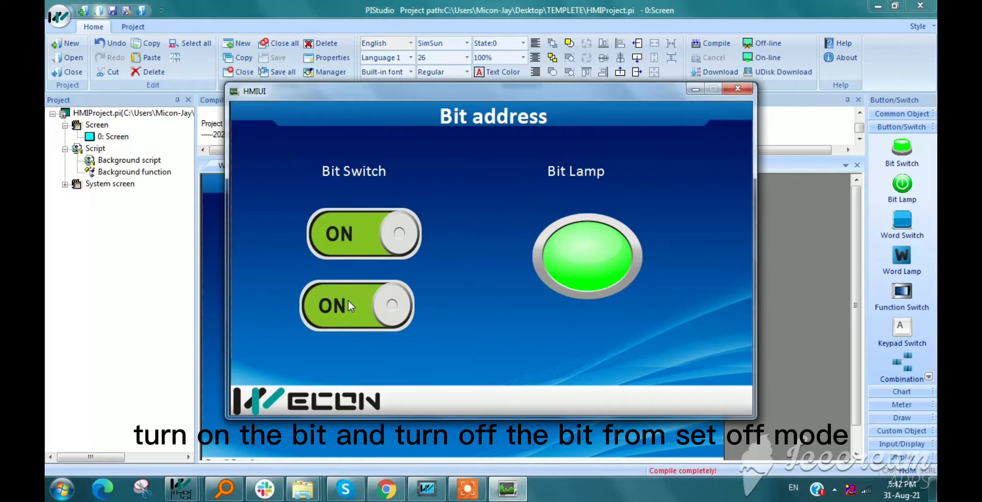
pyautogui.click(357, 305)
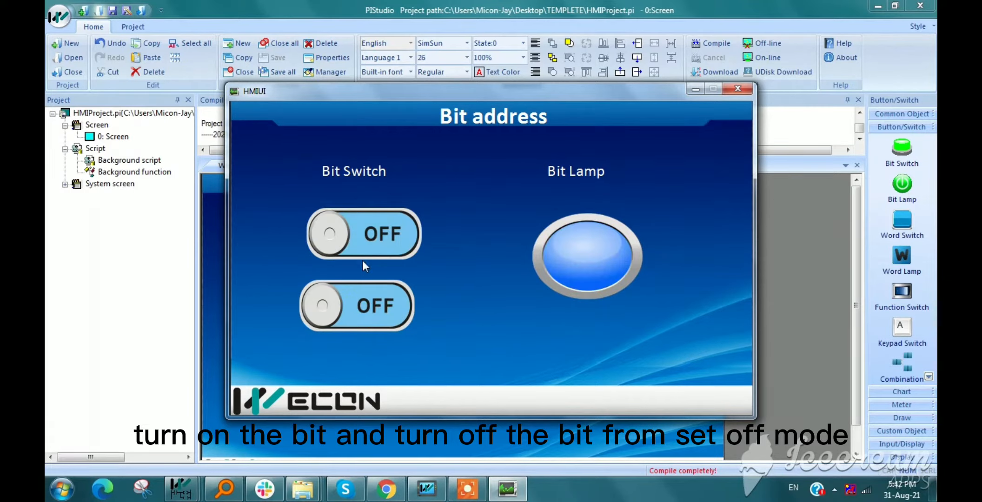
pyautogui.click(363, 234)
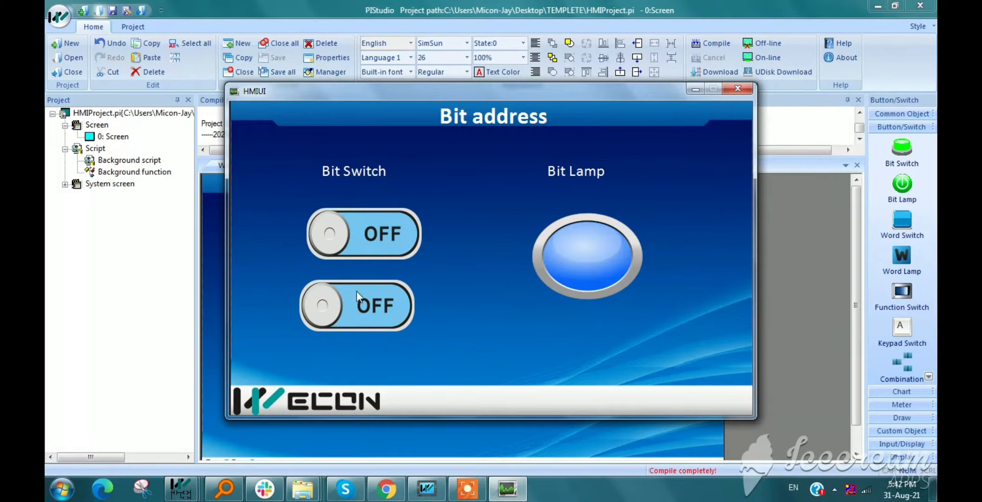
pyautogui.moveTo(382, 309)
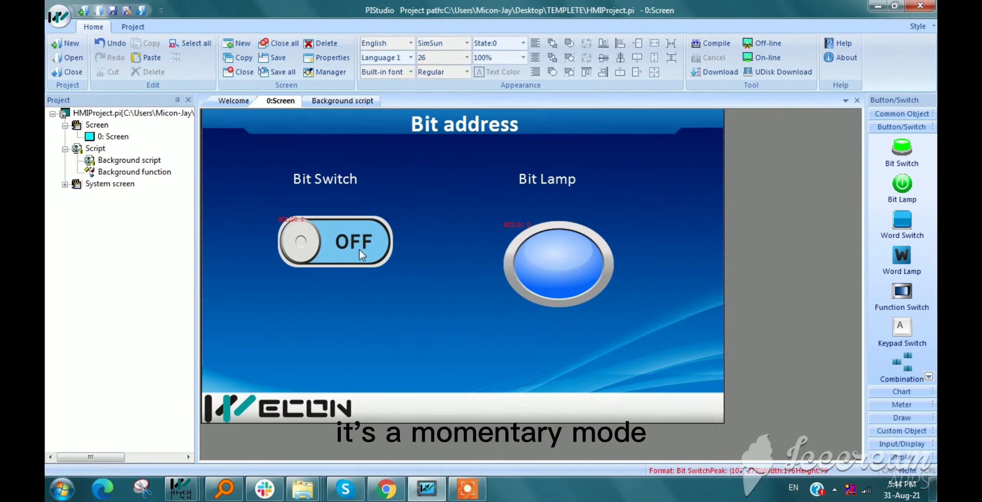
# Set the bit switch to Momentary mode with a 100 ms delay, then compile.
pyautogui.doubleClick(334, 242)
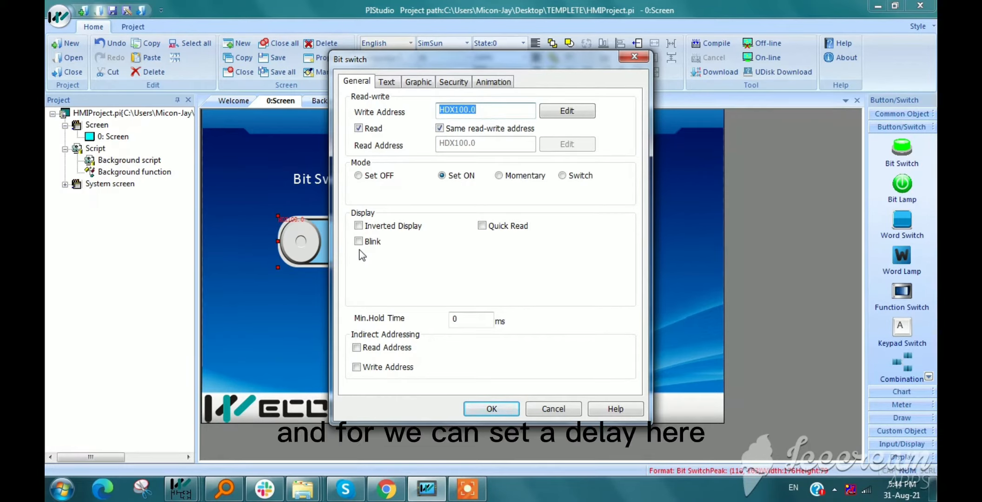
pyautogui.click(498, 175)
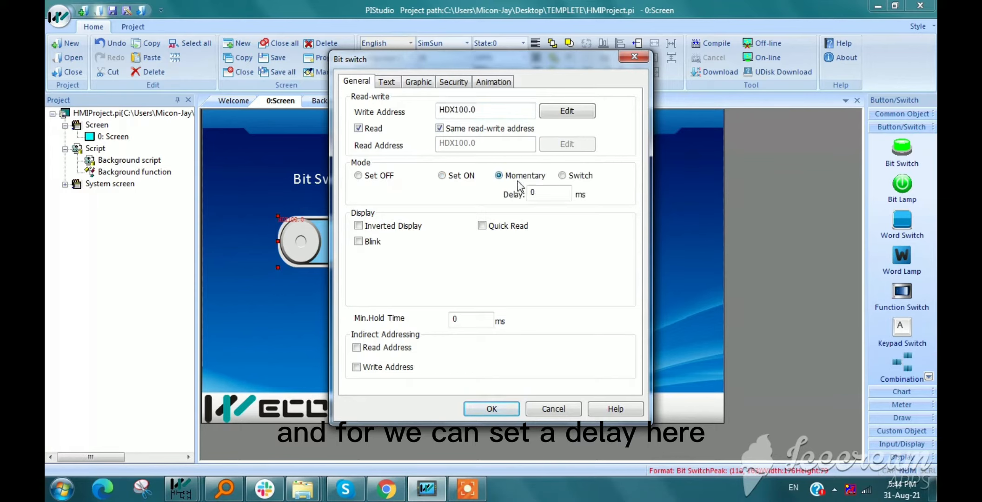
pyautogui.click(549, 193)
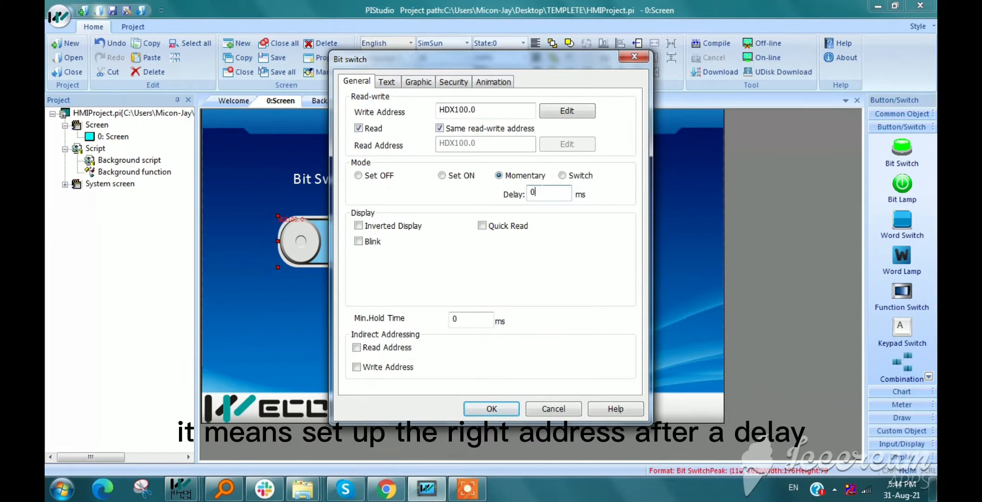
pyautogui.click(549, 193)
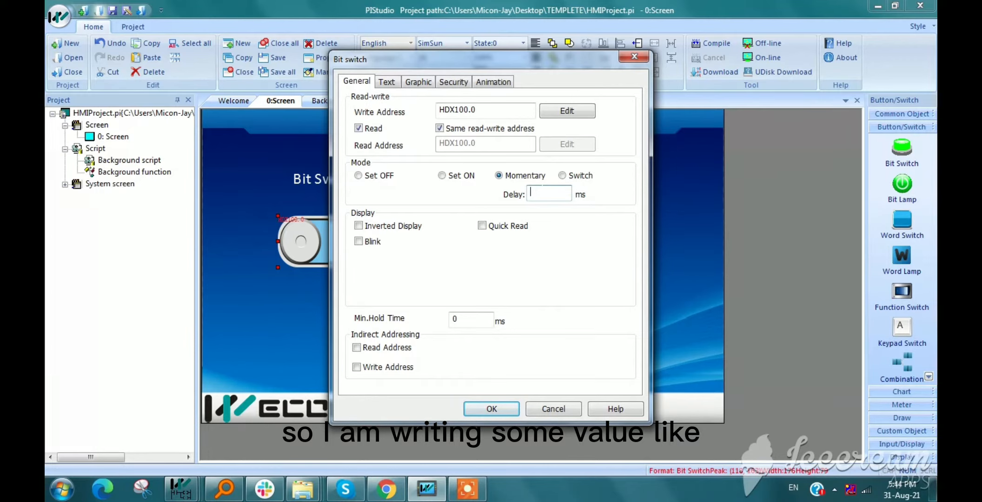
pyautogui.write('100')
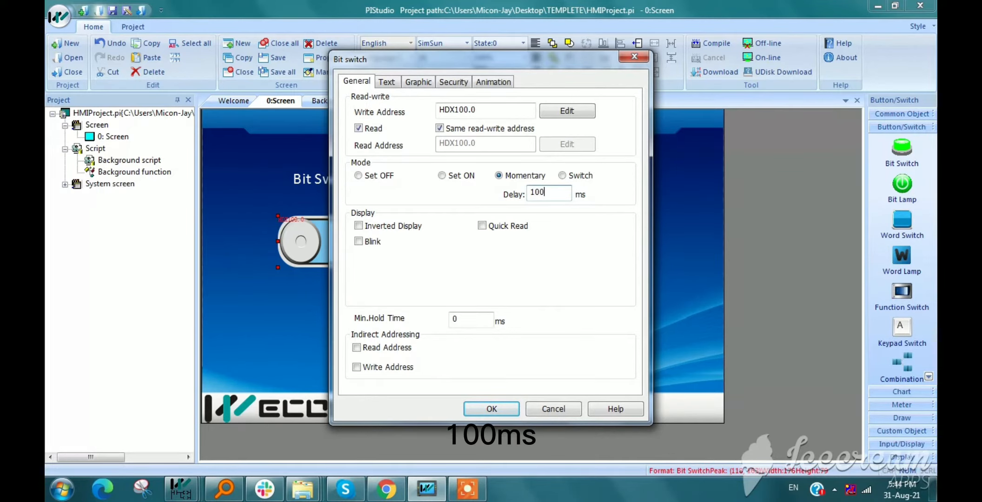
pyautogui.click(491, 408)
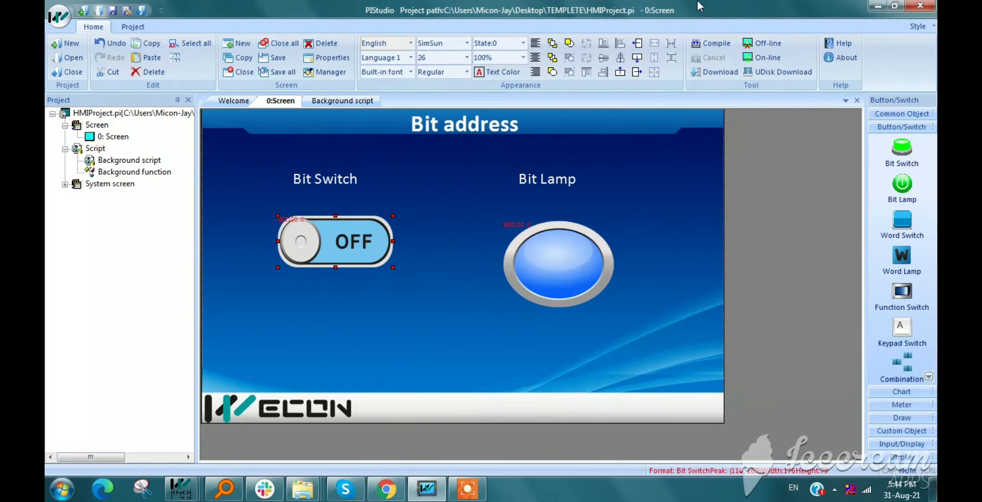
pyautogui.click(716, 43)
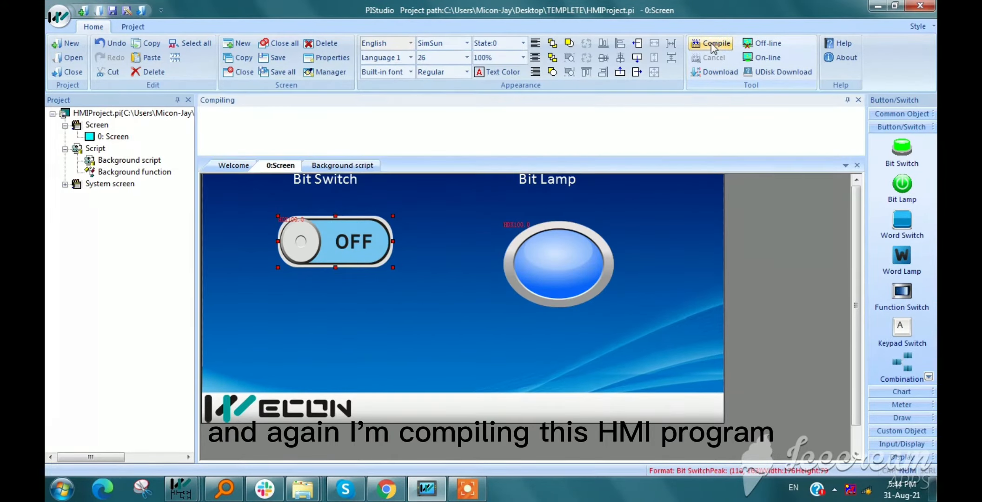
pyautogui.click(715, 43)
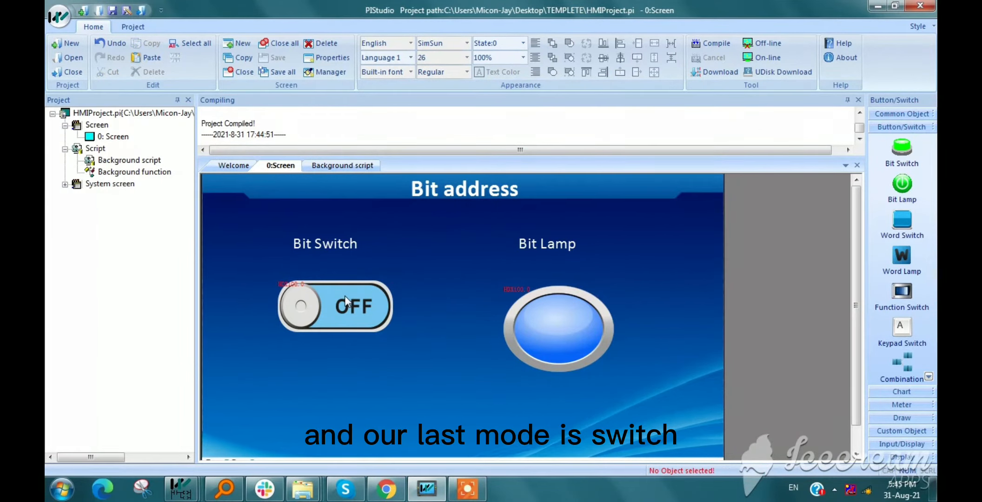
# Change the bit switch to Switch mode and toggle the lamp on and off in simulation.
pyautogui.doubleClick(335, 307)
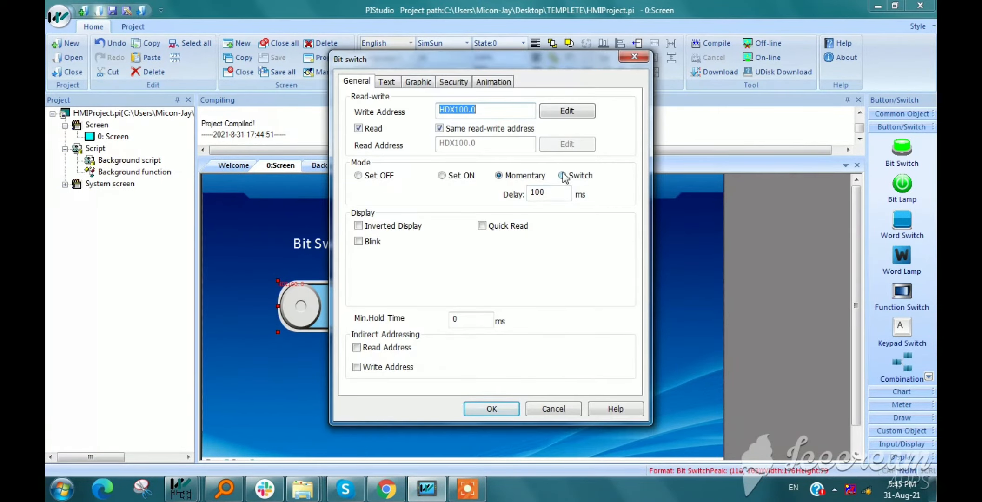
pyautogui.click(498, 175)
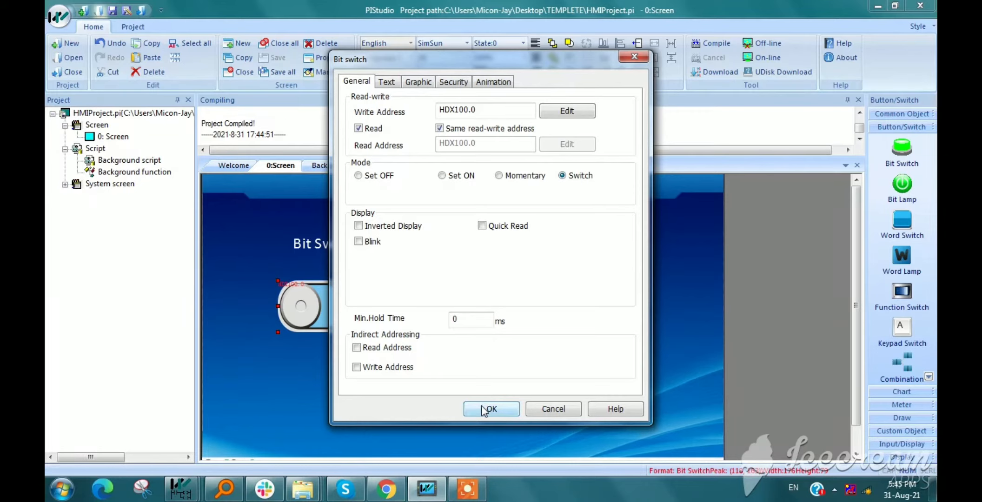
pyautogui.click(491, 408)
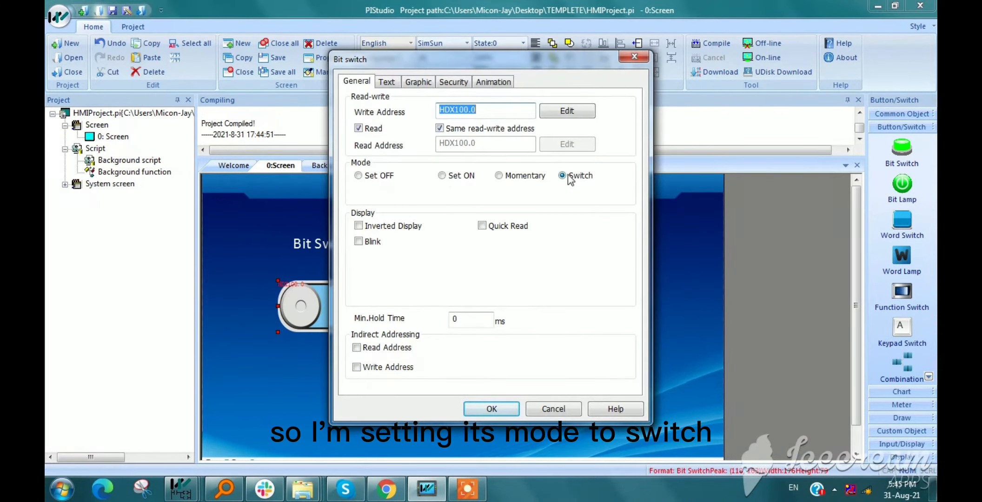
pyautogui.click(491, 409)
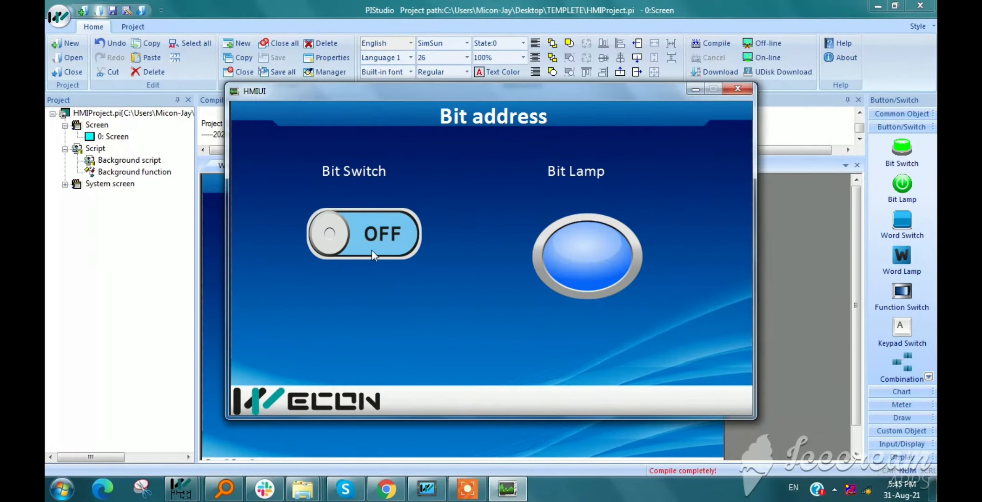
pyautogui.click(363, 233)
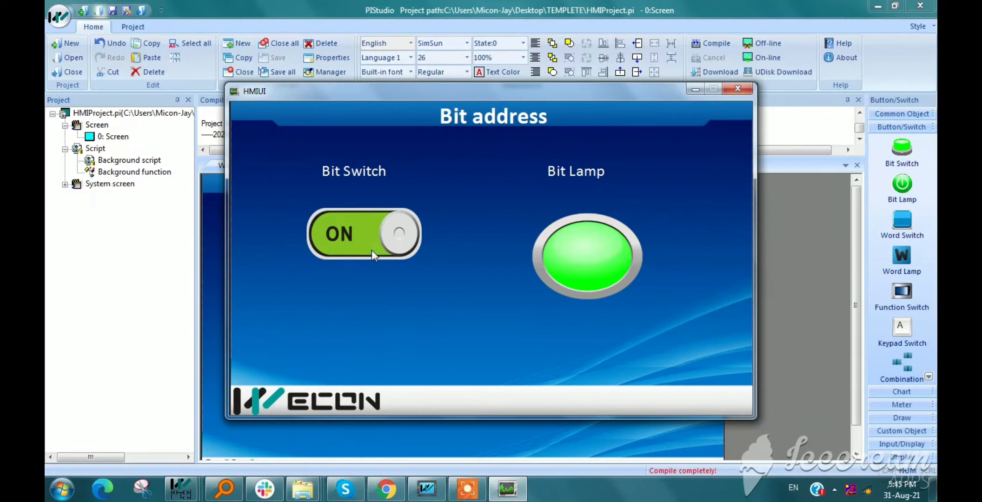
pyautogui.click(364, 233)
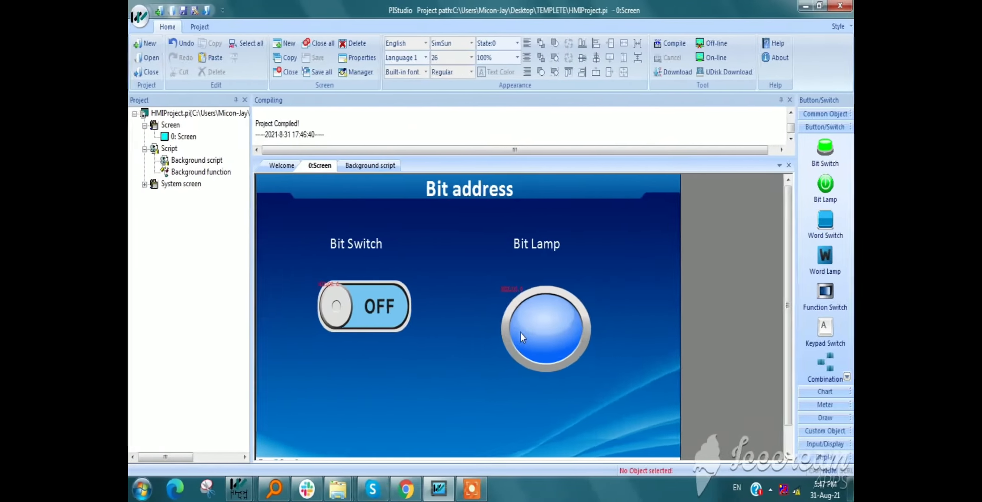
# Enable Inverted Display on the bit switch.
pyautogui.doubleClick(362, 307)
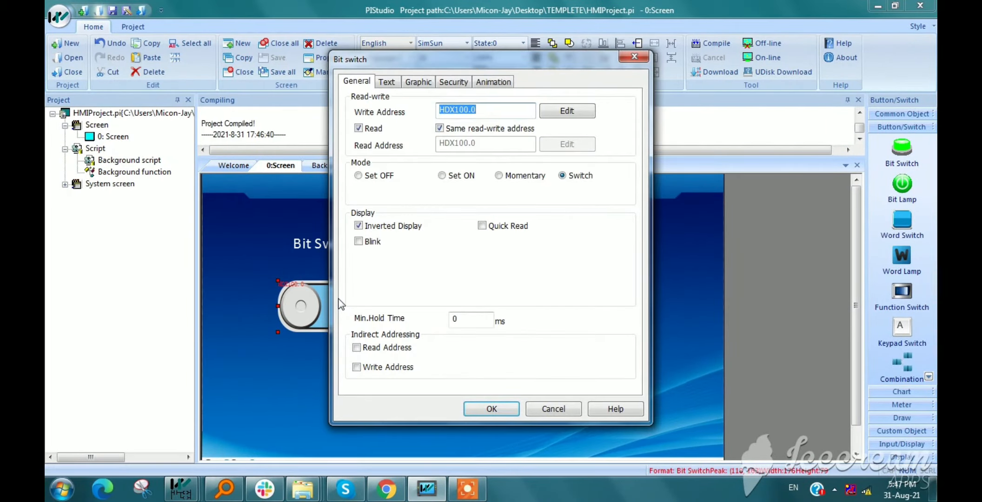
pyautogui.click(357, 226)
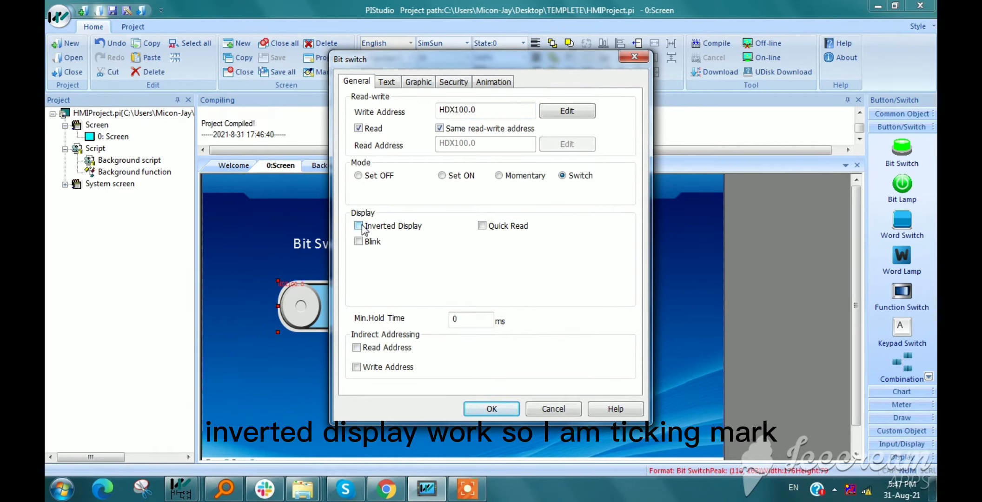
pyautogui.click(358, 225)
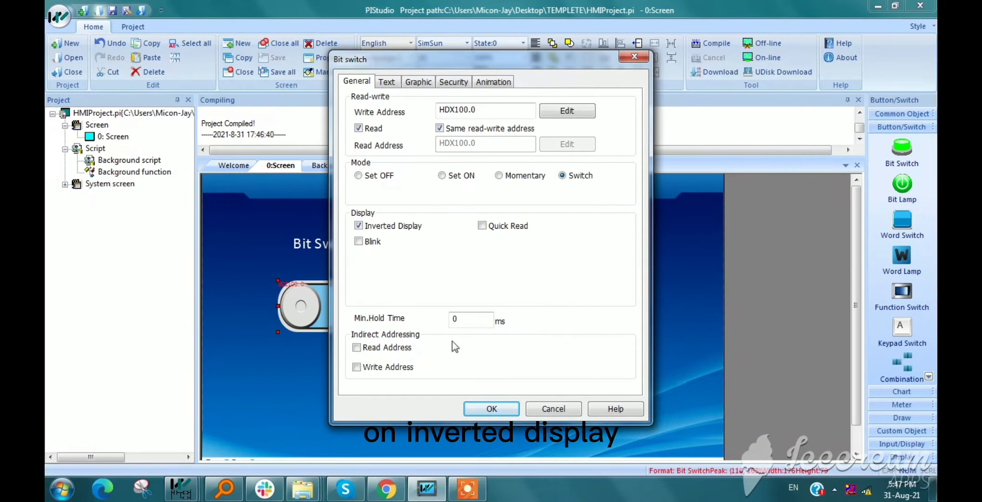
pyautogui.click(490, 409)
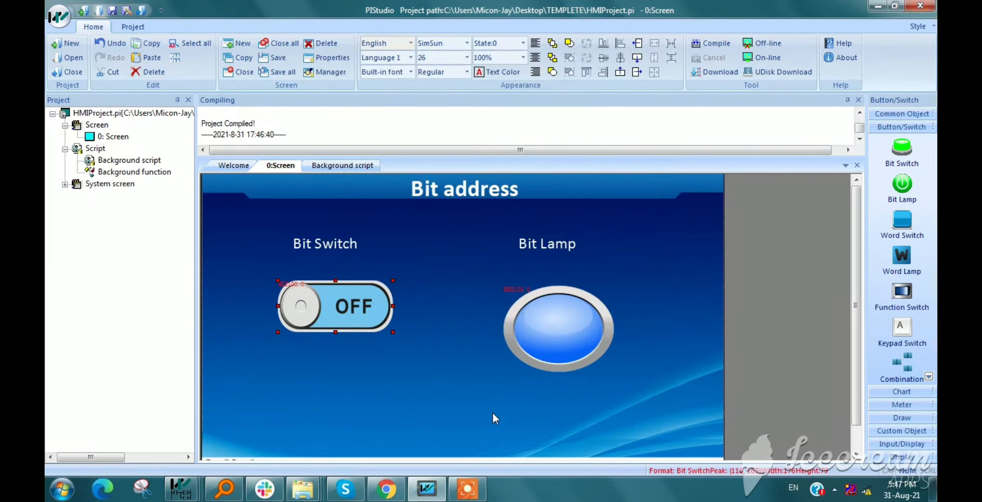
# Compile, run the offline simulation and toggle the inverted-display switch.
pyautogui.click(716, 43)
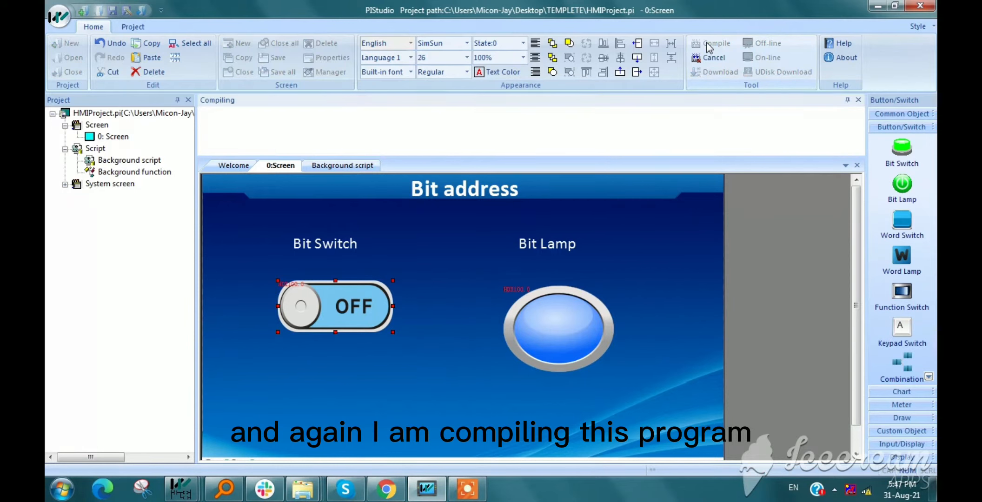
pyautogui.click(711, 43)
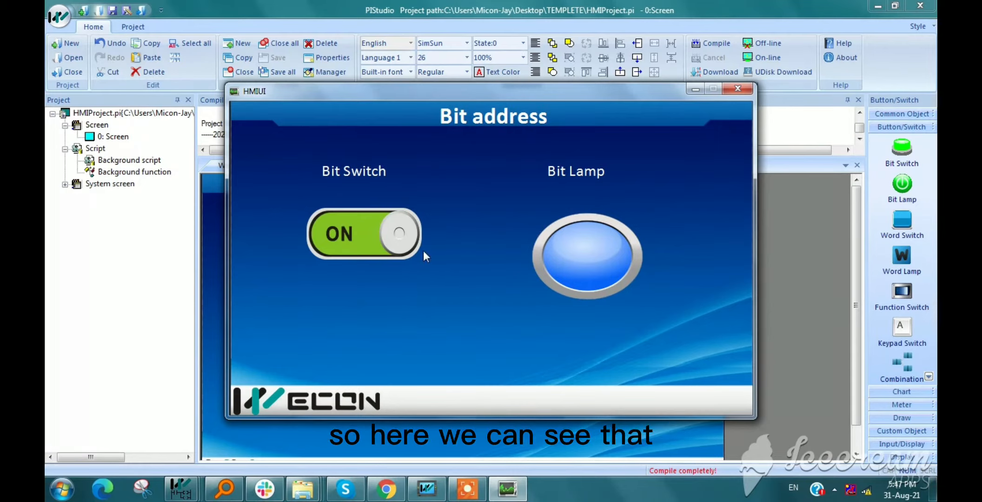
pyautogui.moveTo(401, 294)
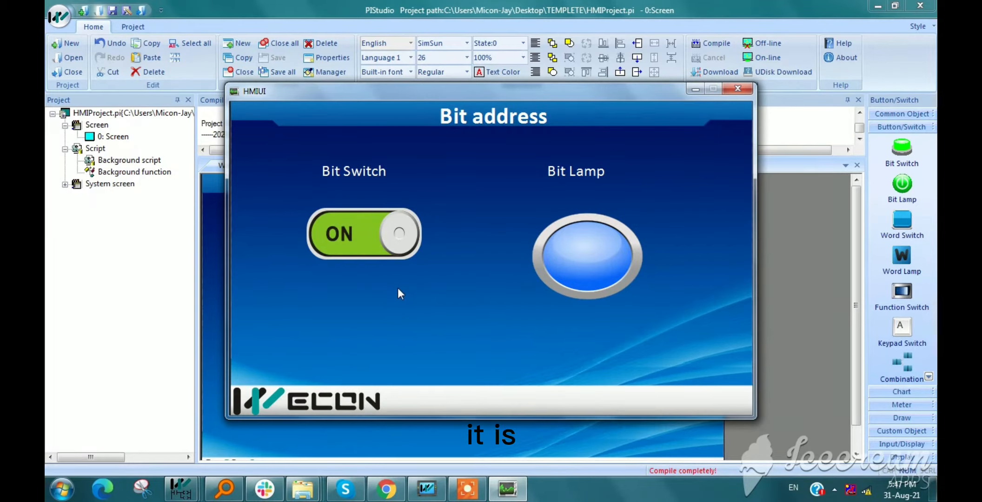
pyautogui.moveTo(612, 273)
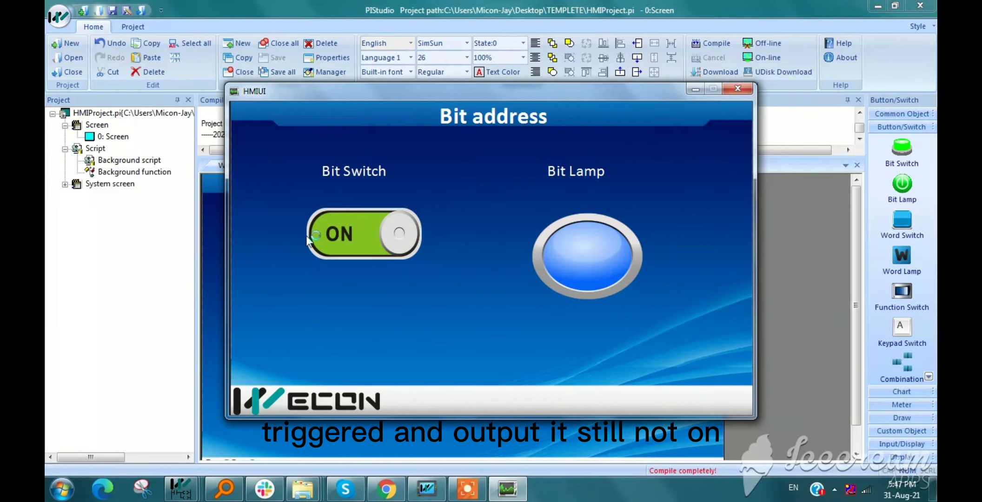
pyautogui.click(362, 233)
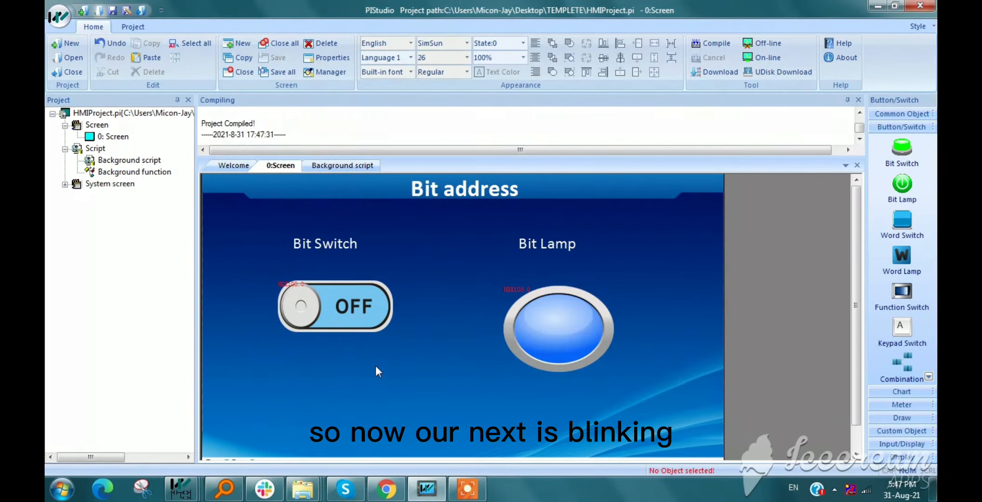
# Tick Blink, untick Inverted Display, dismiss the control bit error, and choose Blink when OFF.
pyautogui.doubleClick(335, 306)
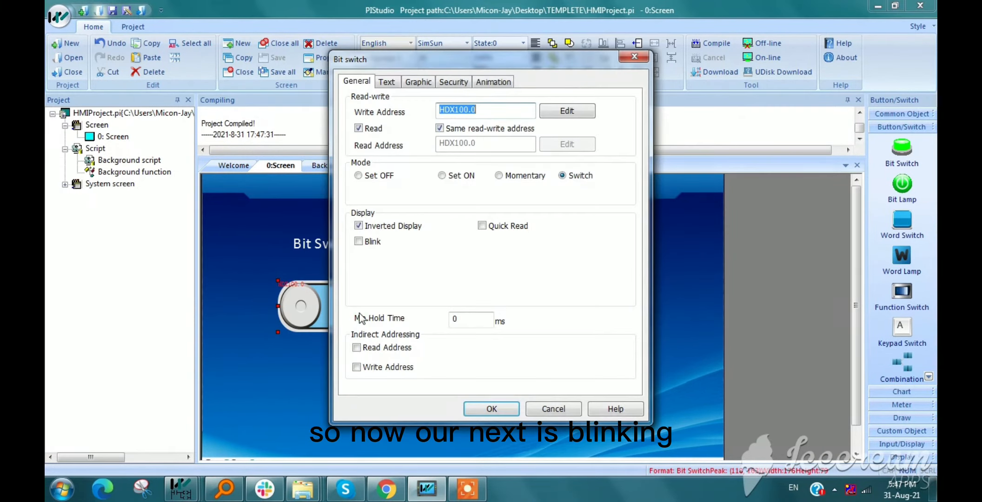
pyautogui.click(358, 241)
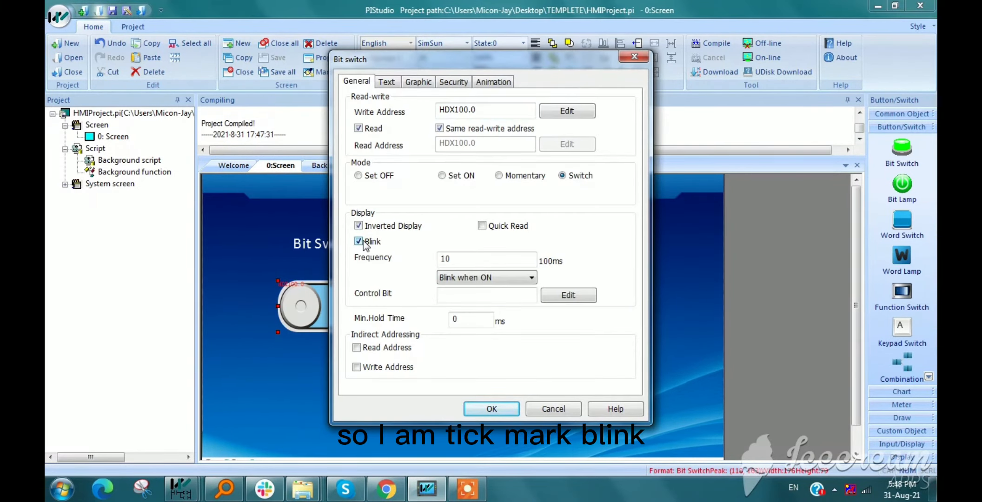
pyautogui.click(358, 225)
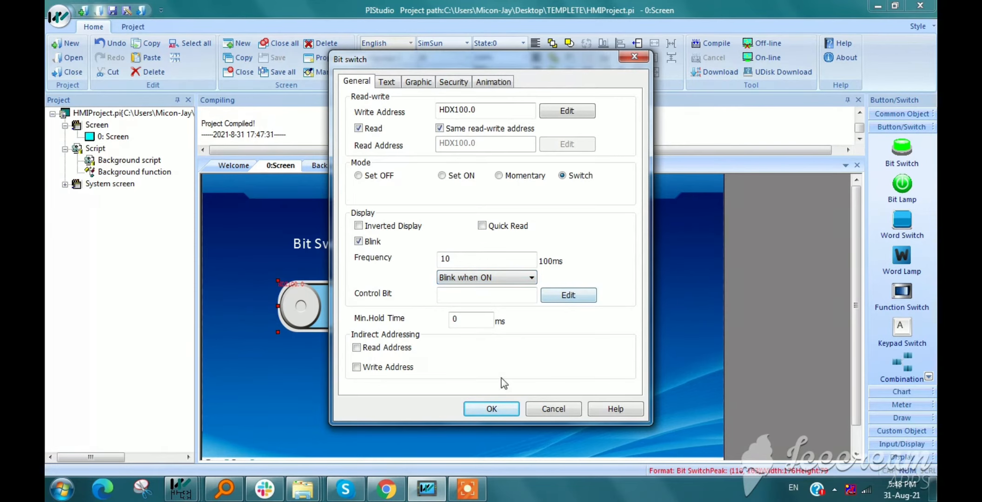
pyautogui.click(491, 408)
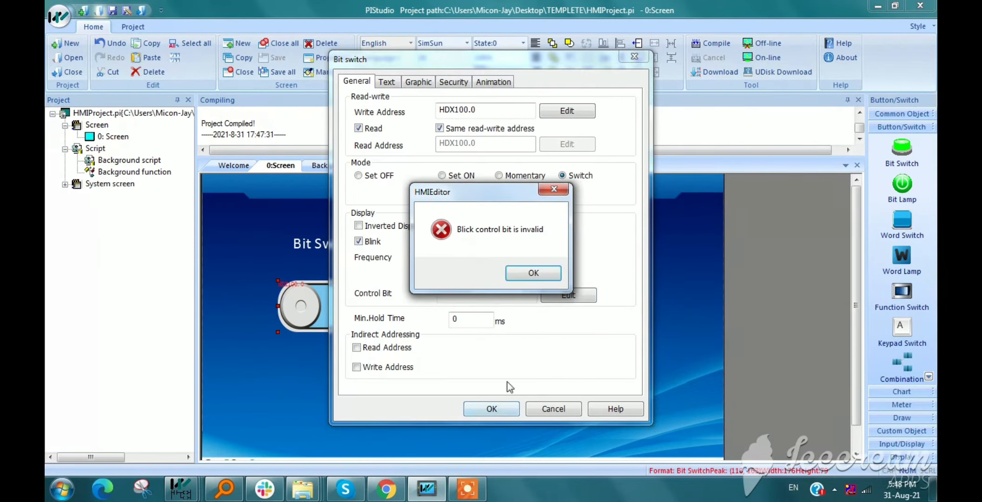
pyautogui.click(533, 273)
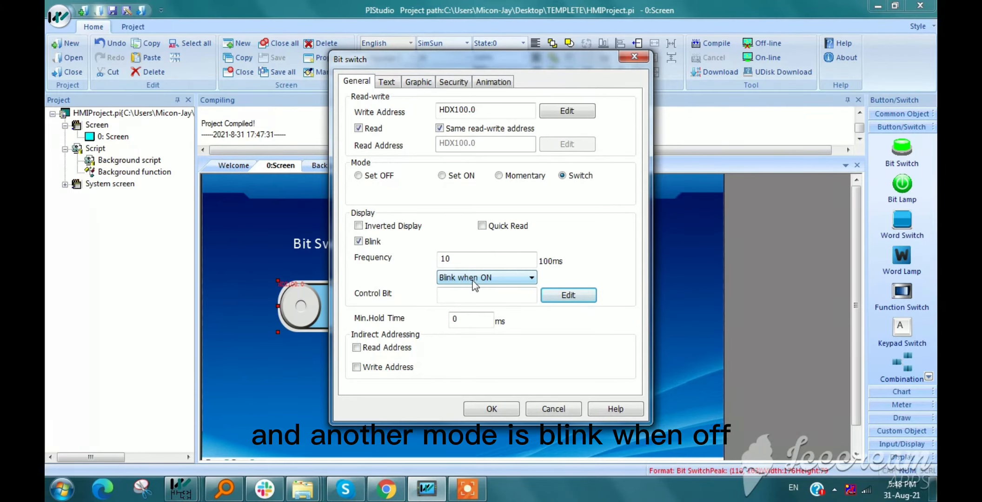
pyautogui.click(531, 278)
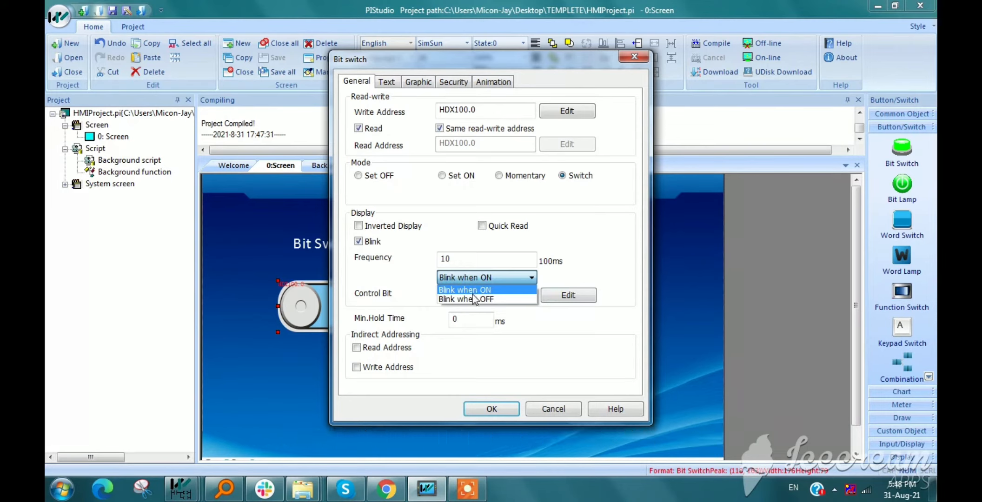
pyautogui.click(466, 298)
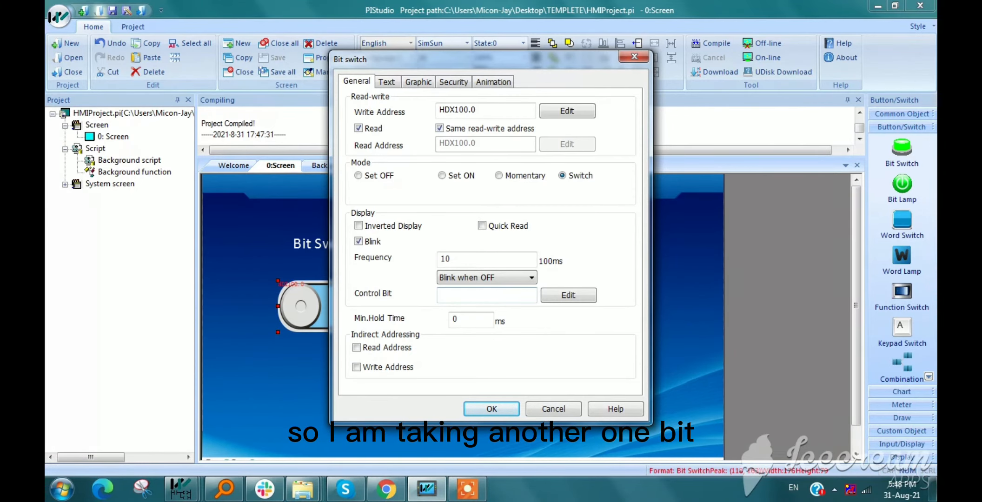
# Set HDX50.0 as the blink control bit, then toggle the second switch in simulation and close it.
pyautogui.click(566, 110)
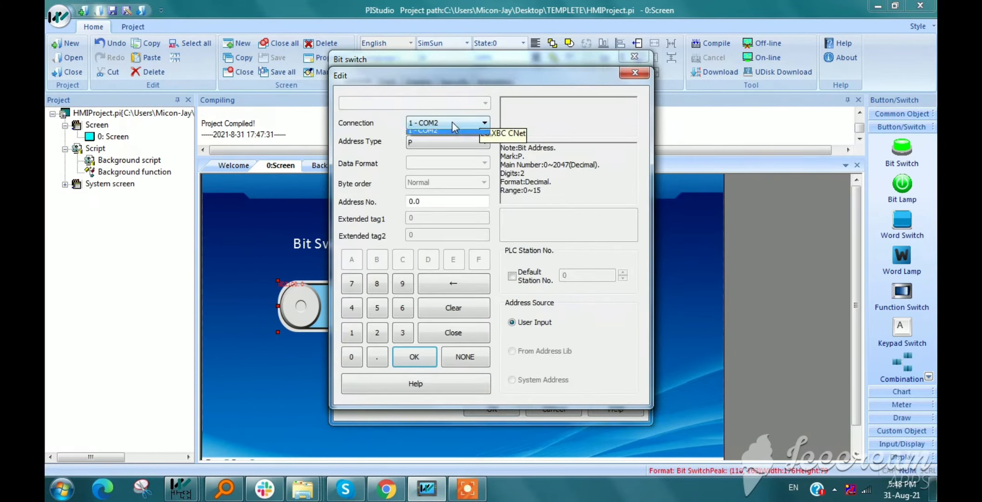
pyautogui.click(444, 123)
pyautogui.write('50')
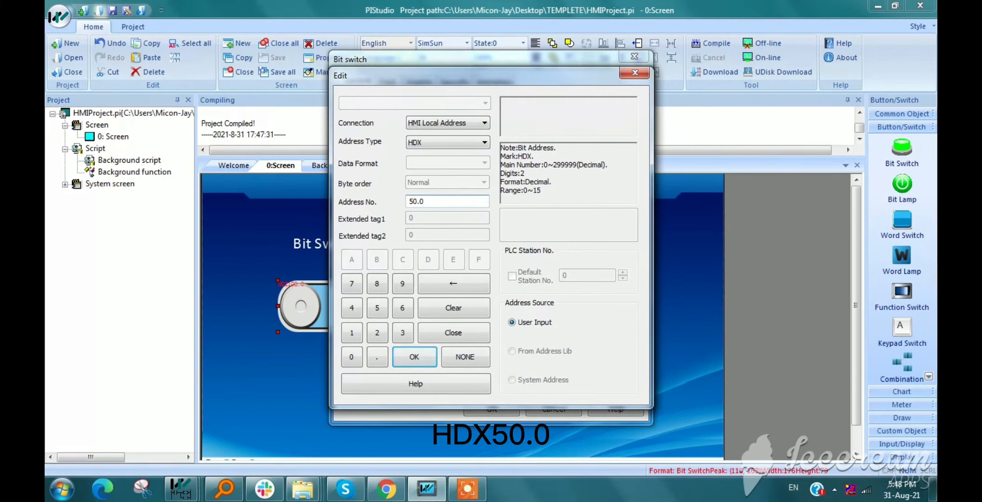
pyautogui.click(413, 357)
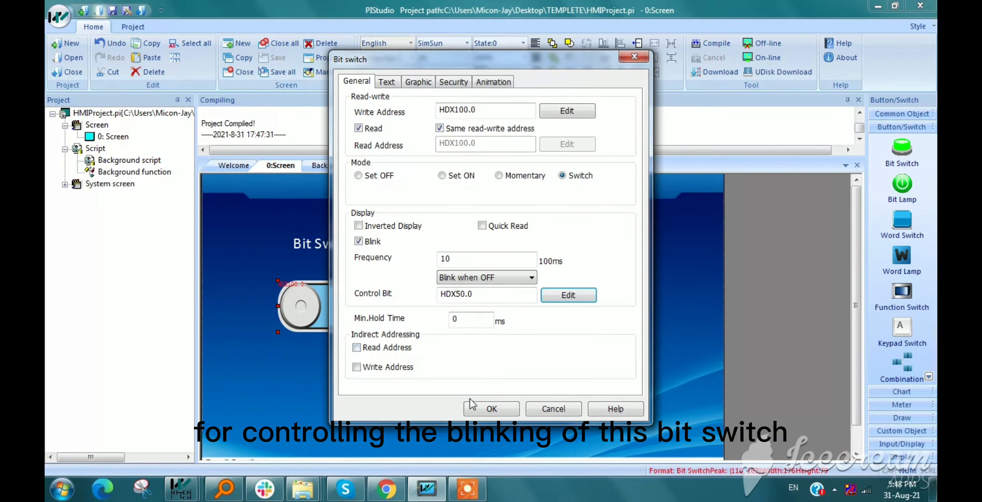
pyautogui.click(491, 408)
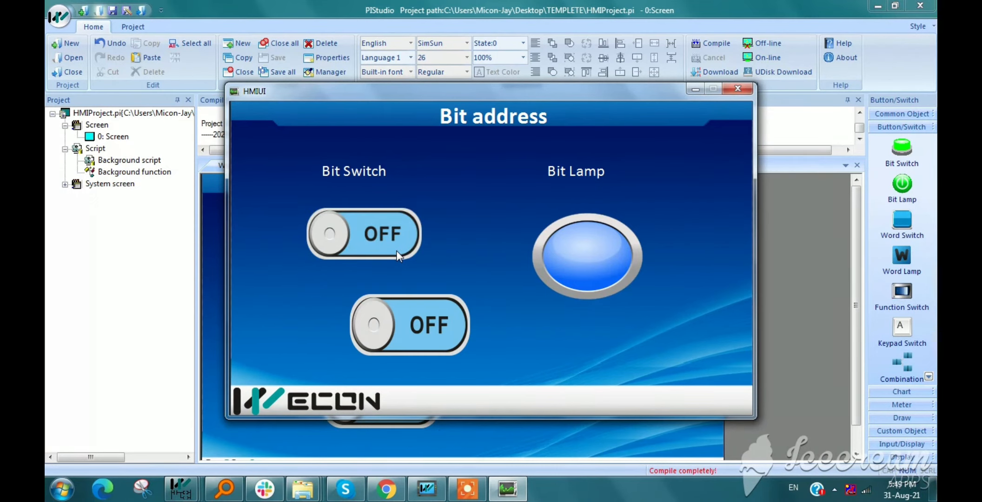
pyautogui.click(410, 324)
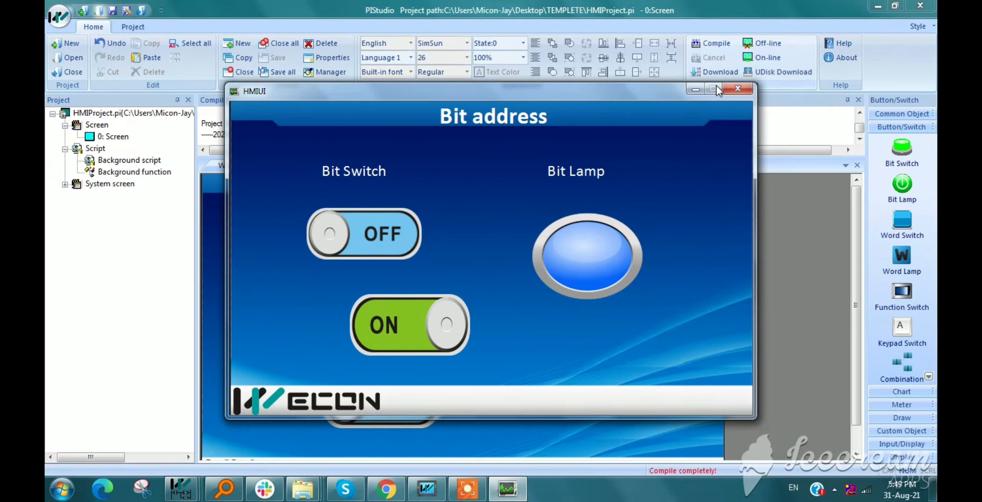
pyautogui.click(738, 89)
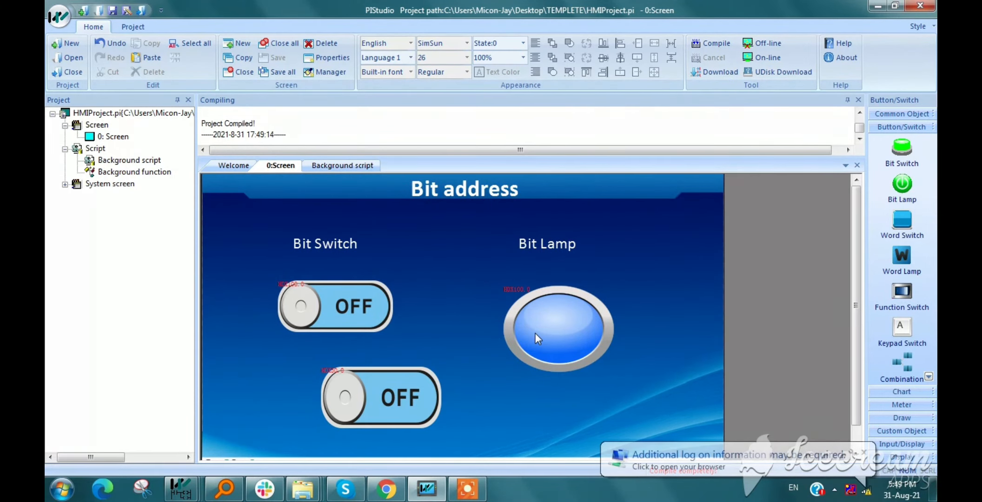
pyautogui.doubleClick(558, 328)
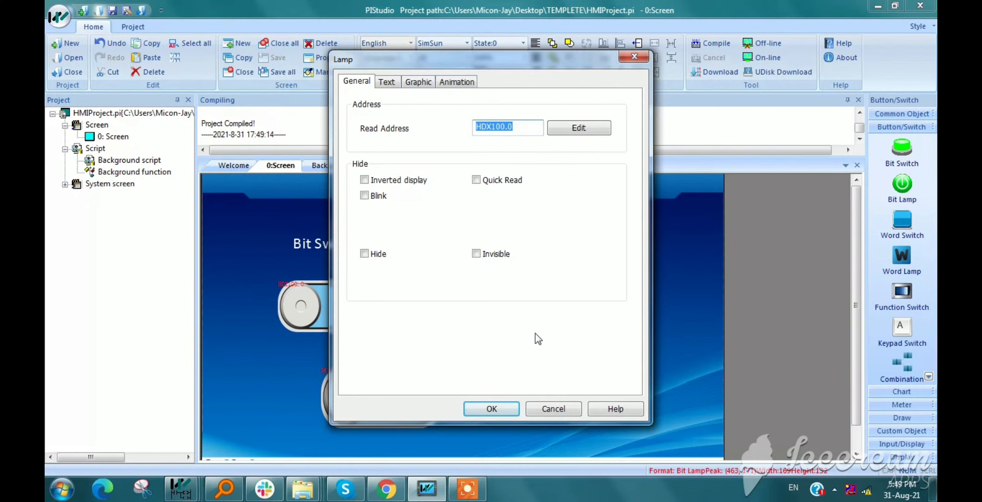
pyautogui.click(577, 128)
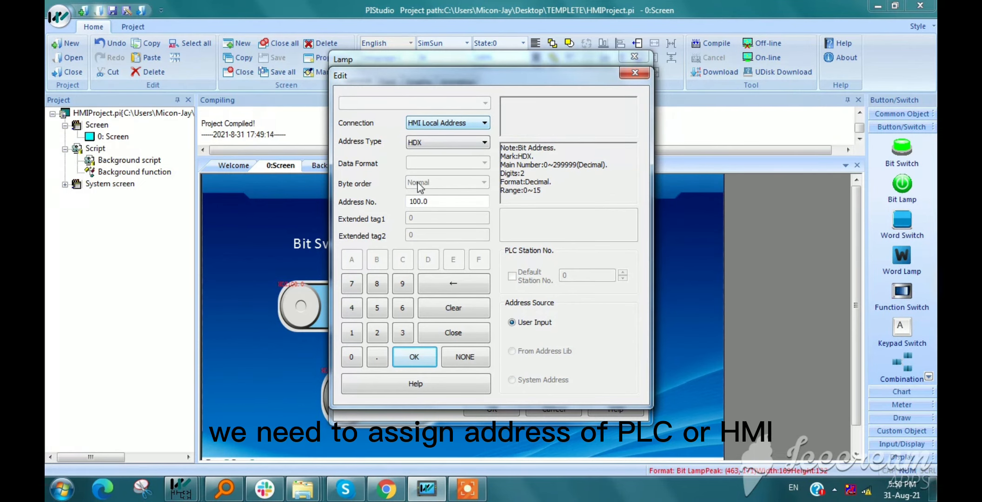
pyautogui.click(413, 357)
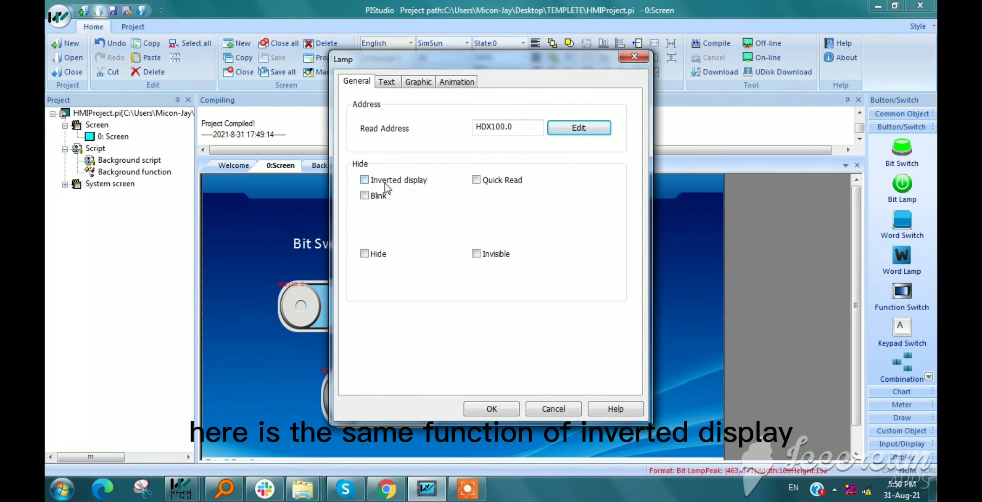
pyautogui.click(364, 195)
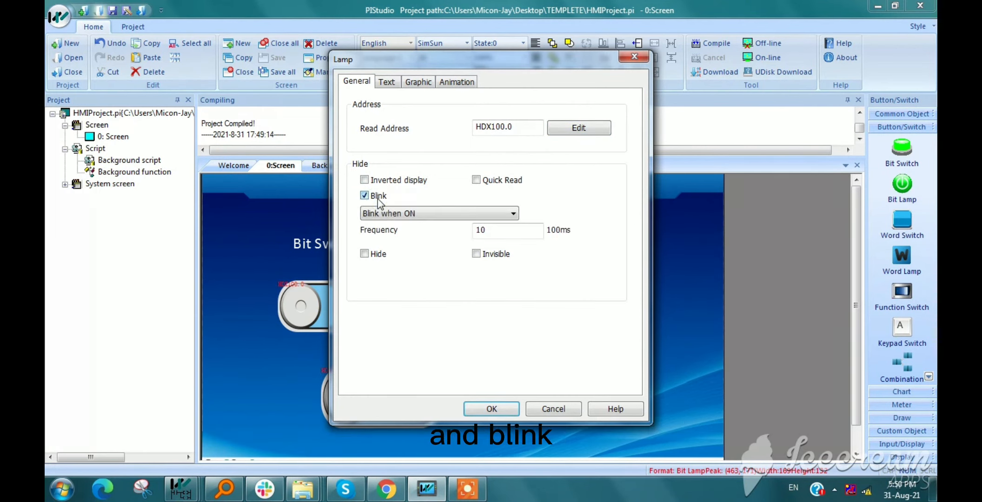
pyautogui.click(364, 195)
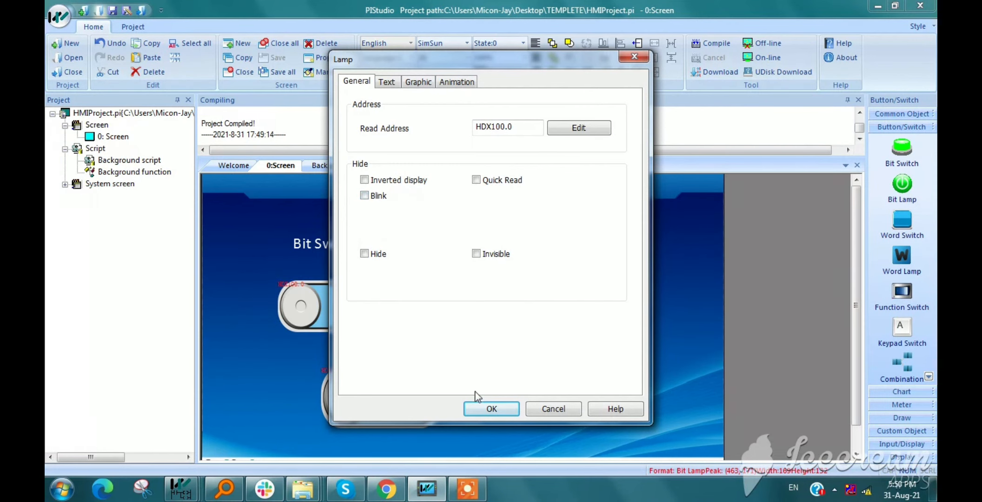
pyautogui.click(491, 409)
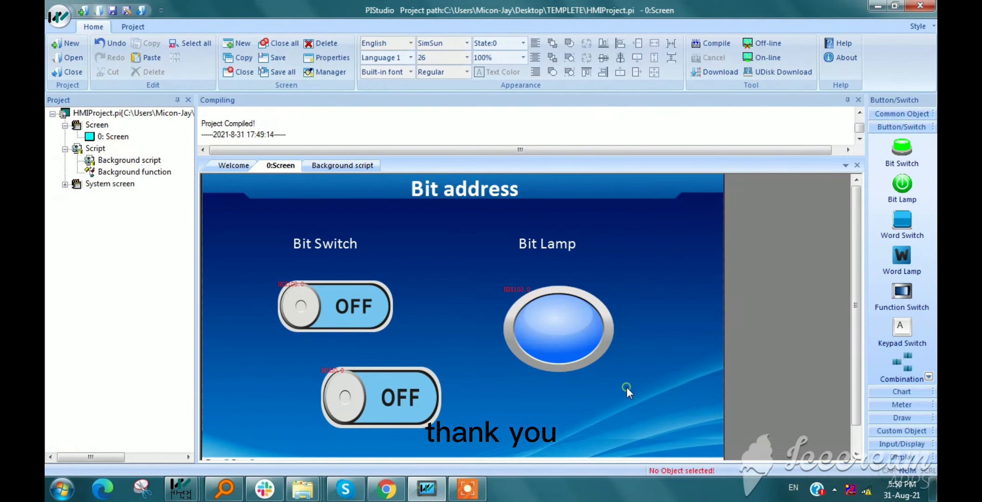